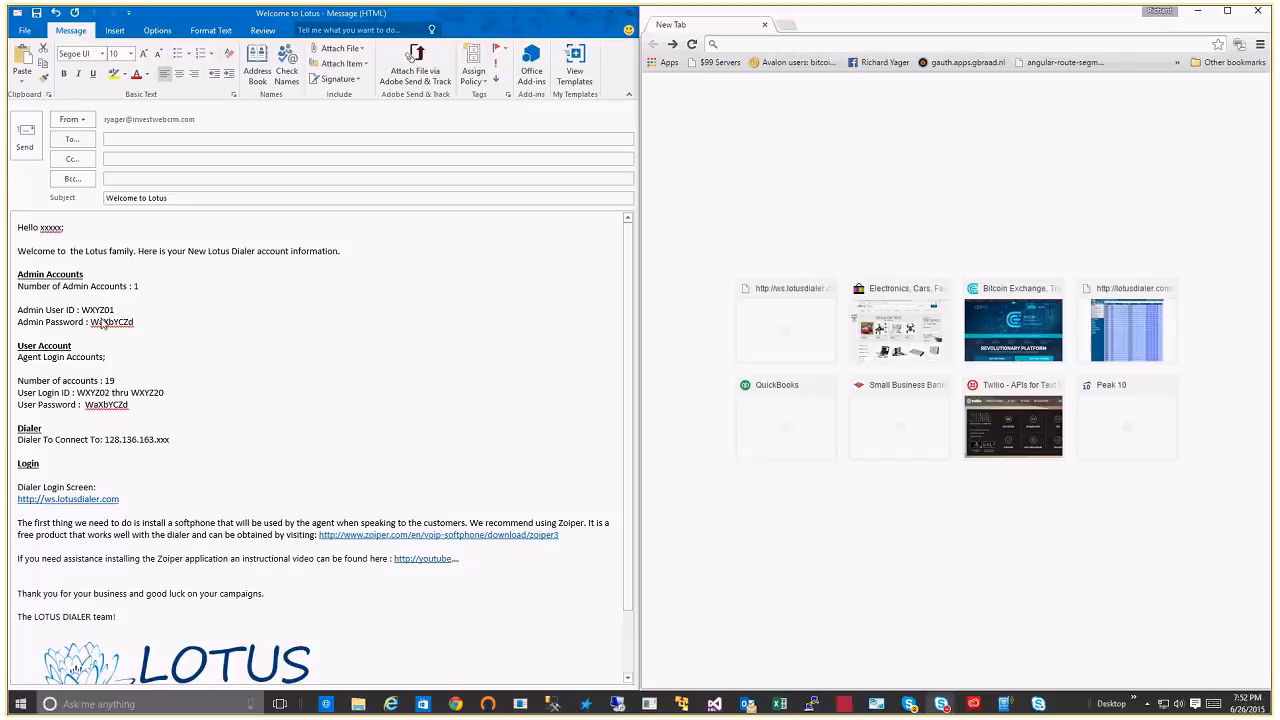
mouse_move(96, 448)
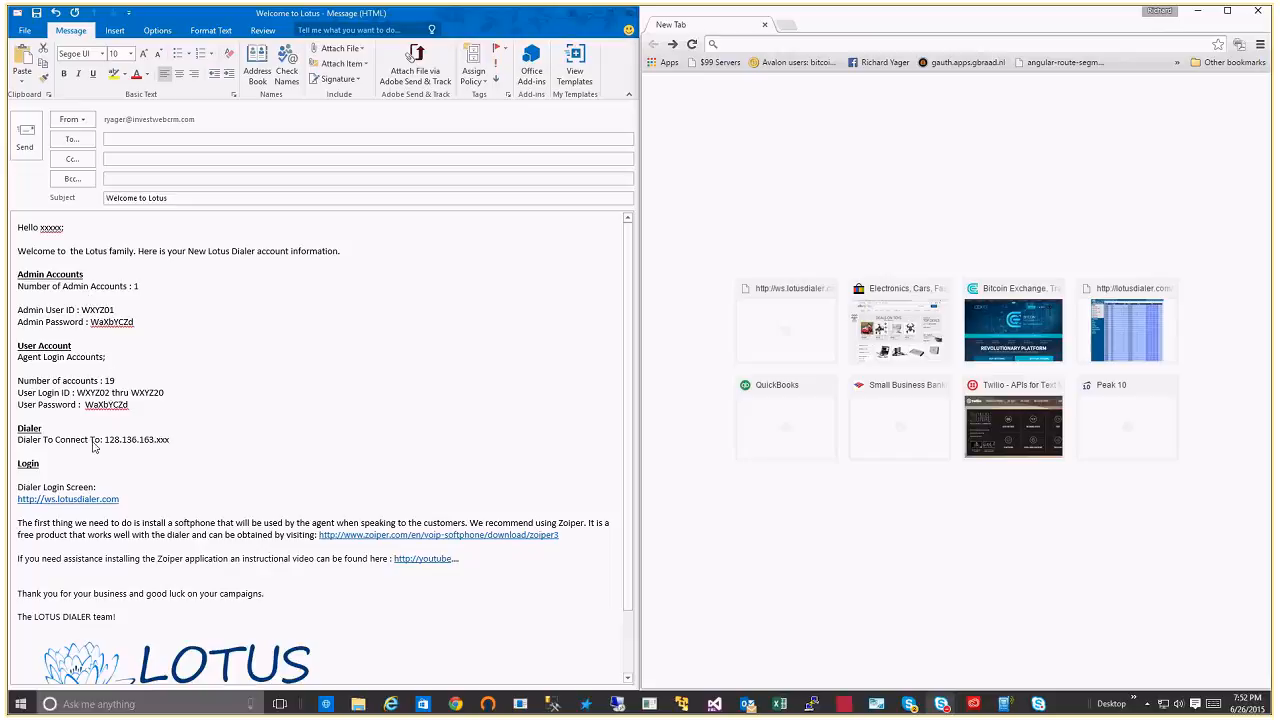
mouse_move(210, 462)
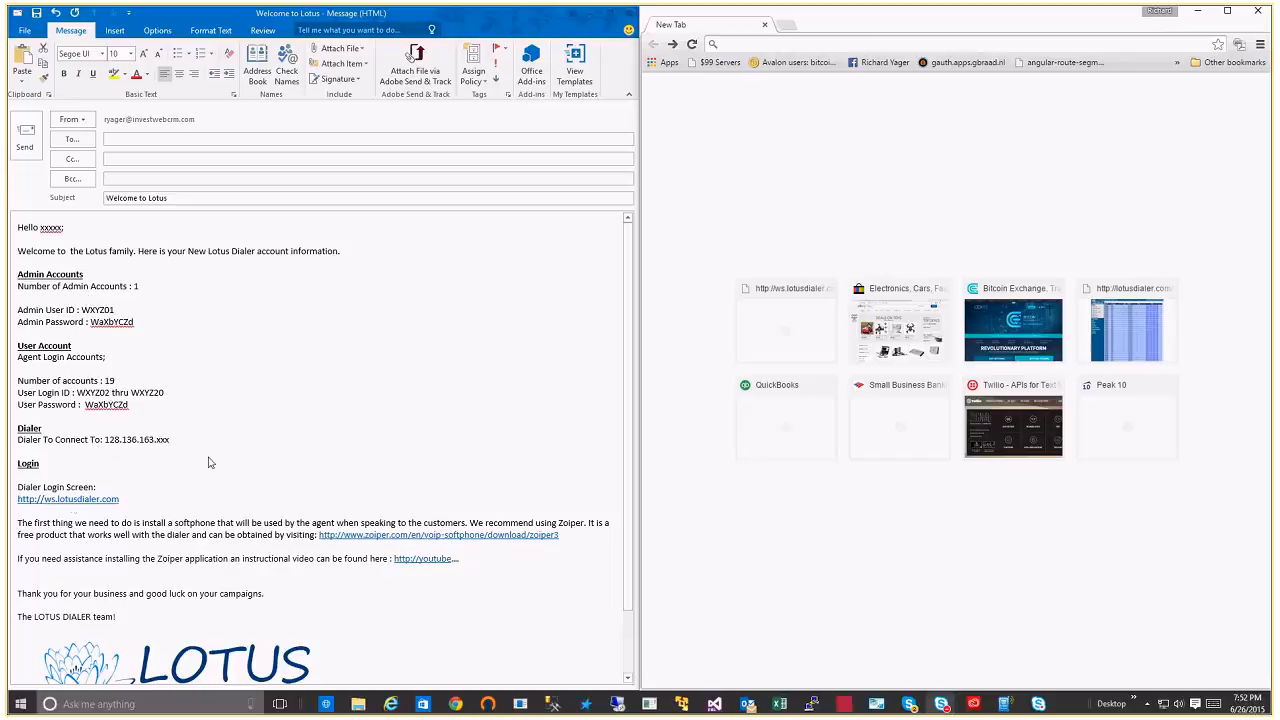
mouse_move(232, 512)
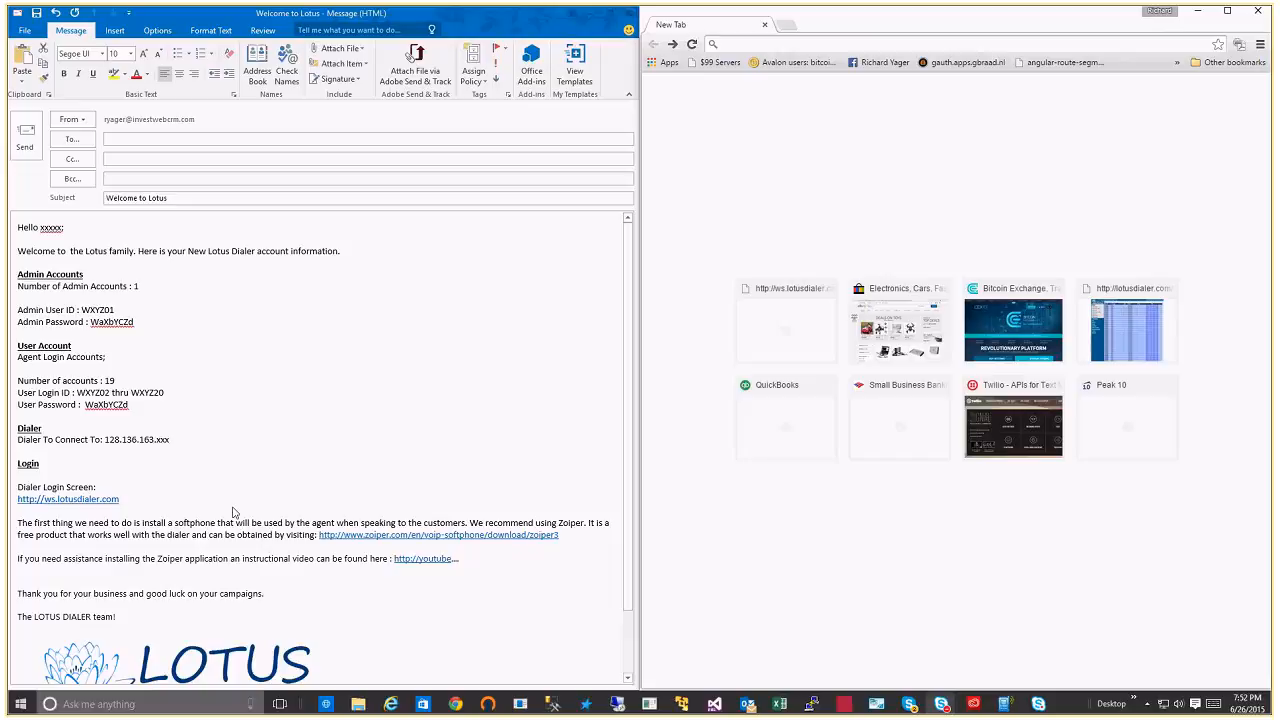
mouse_move(168, 556)
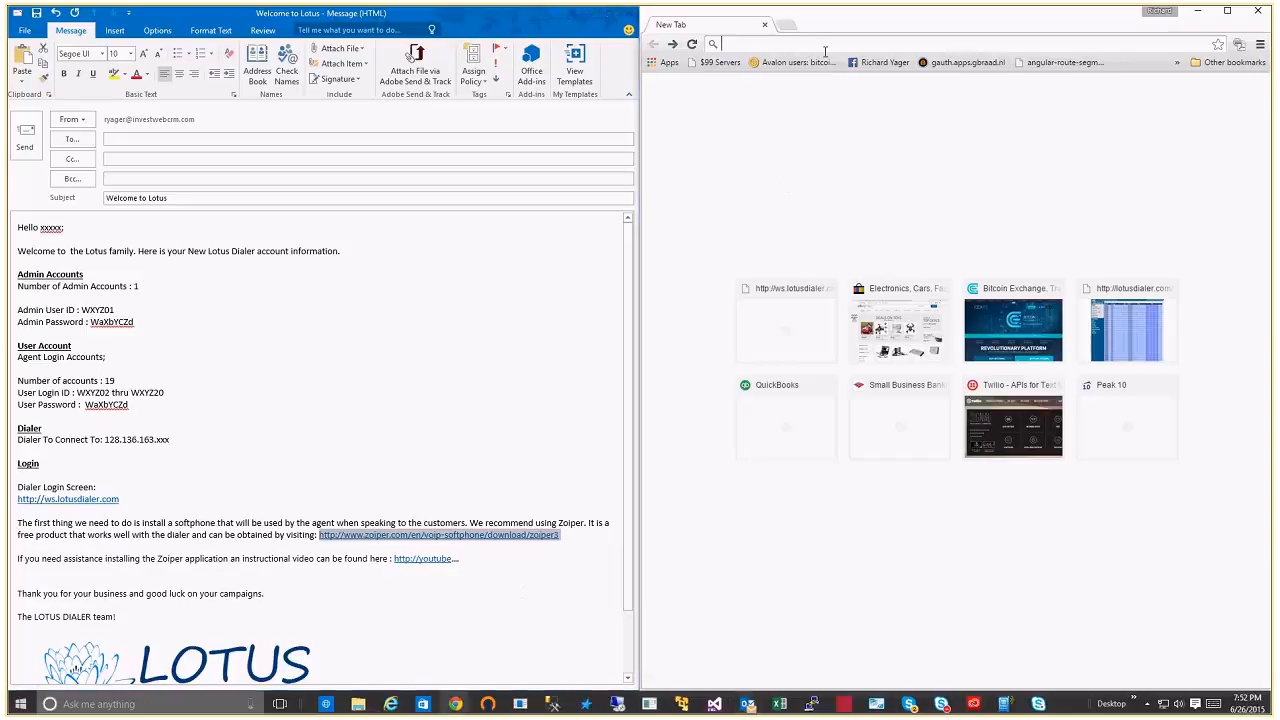
Step: Start downloading the free Community edition of Zoiper for Windows from its download page
click(438, 536)
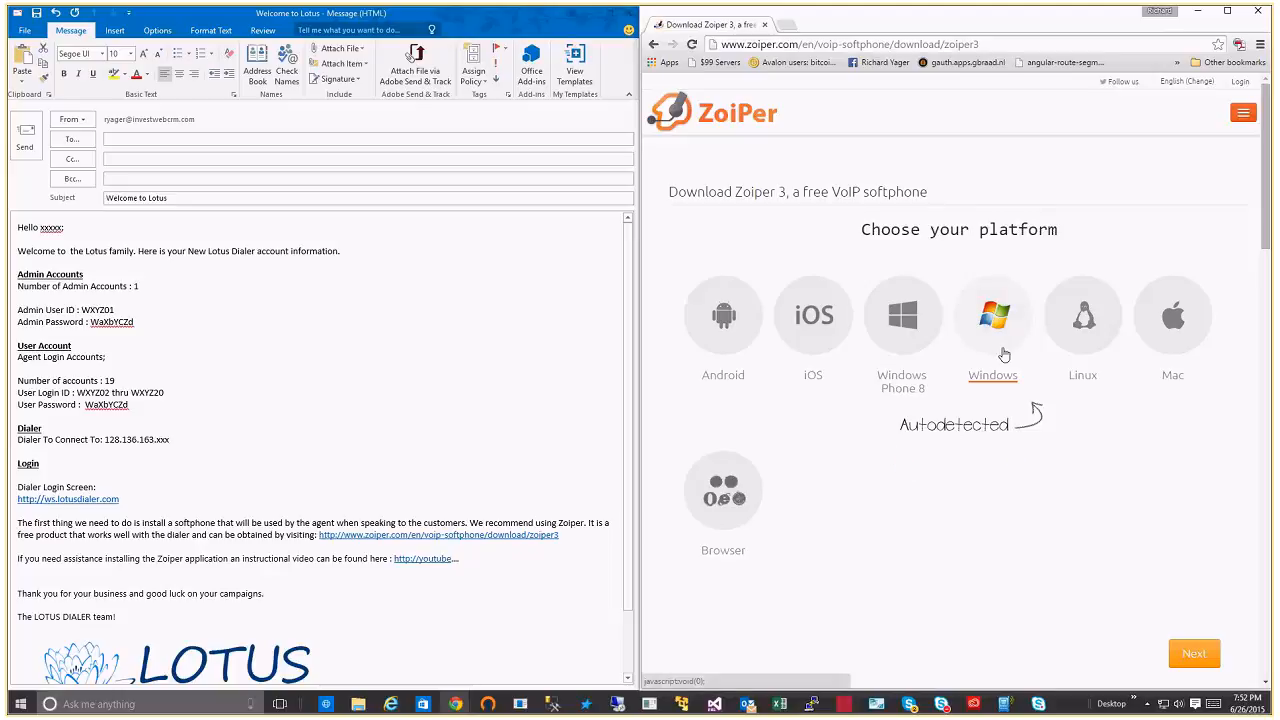
click(992, 316)
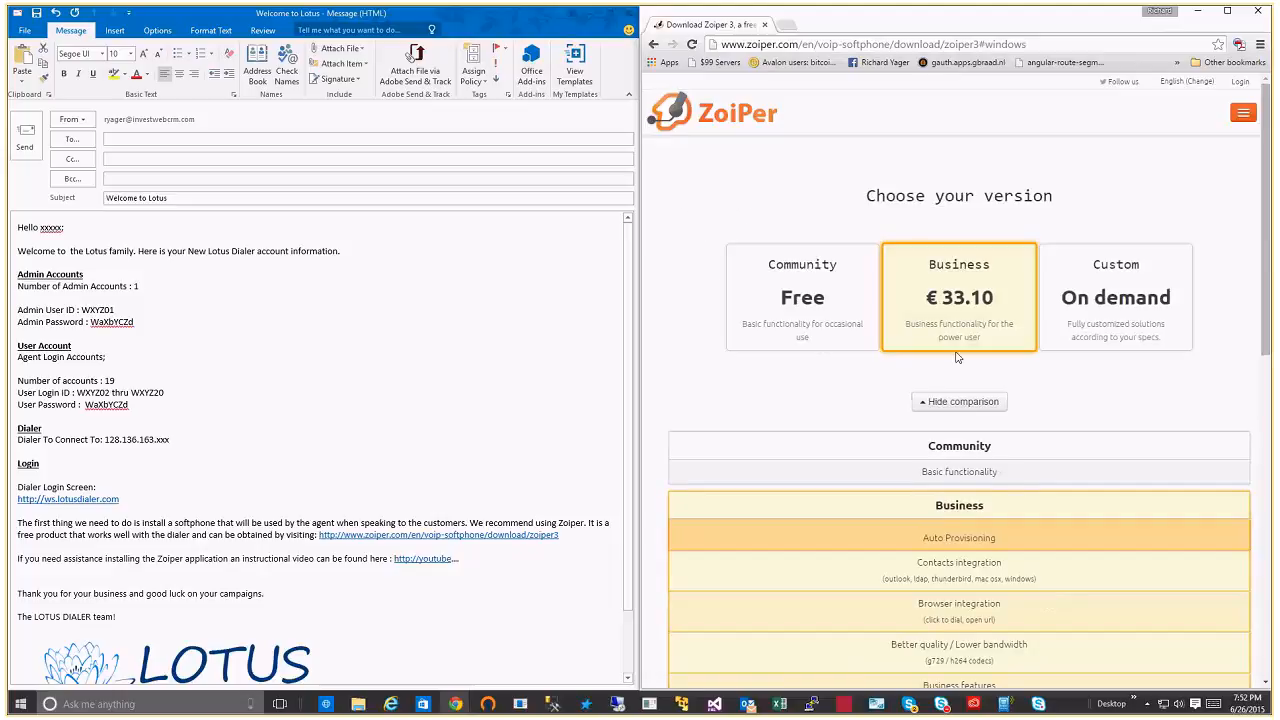
mouse_move(824, 304)
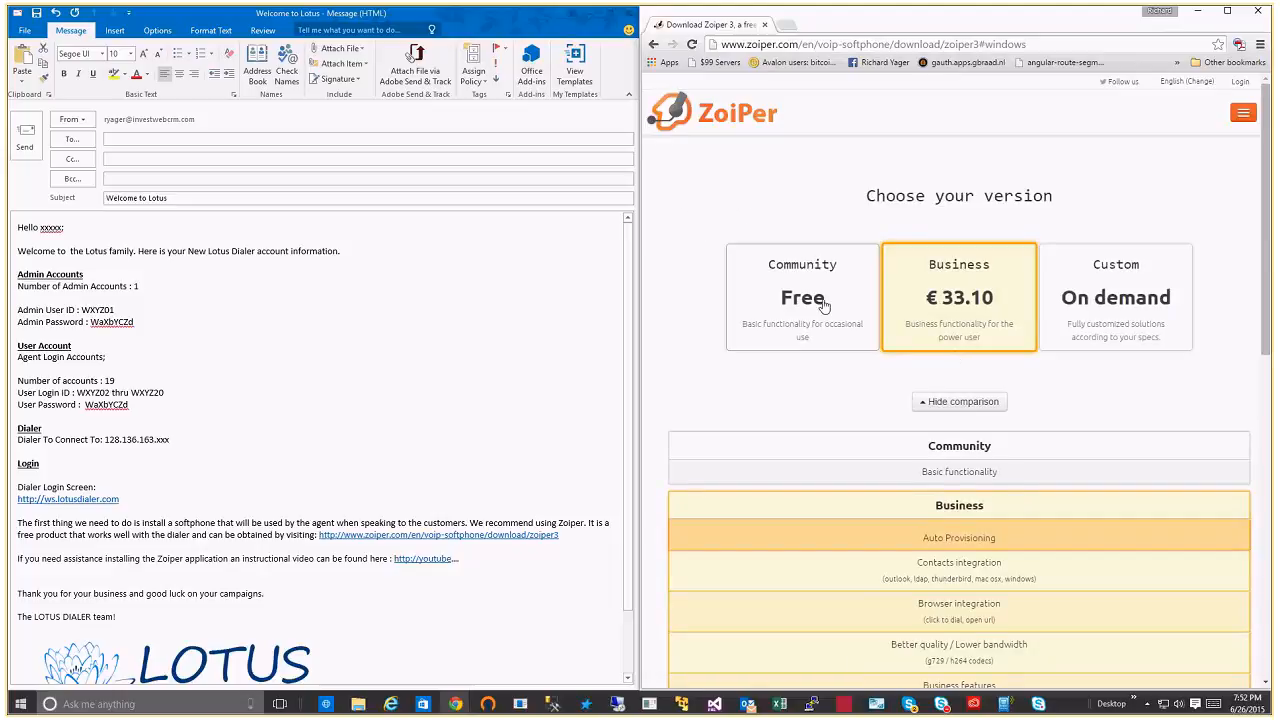
click(802, 296)
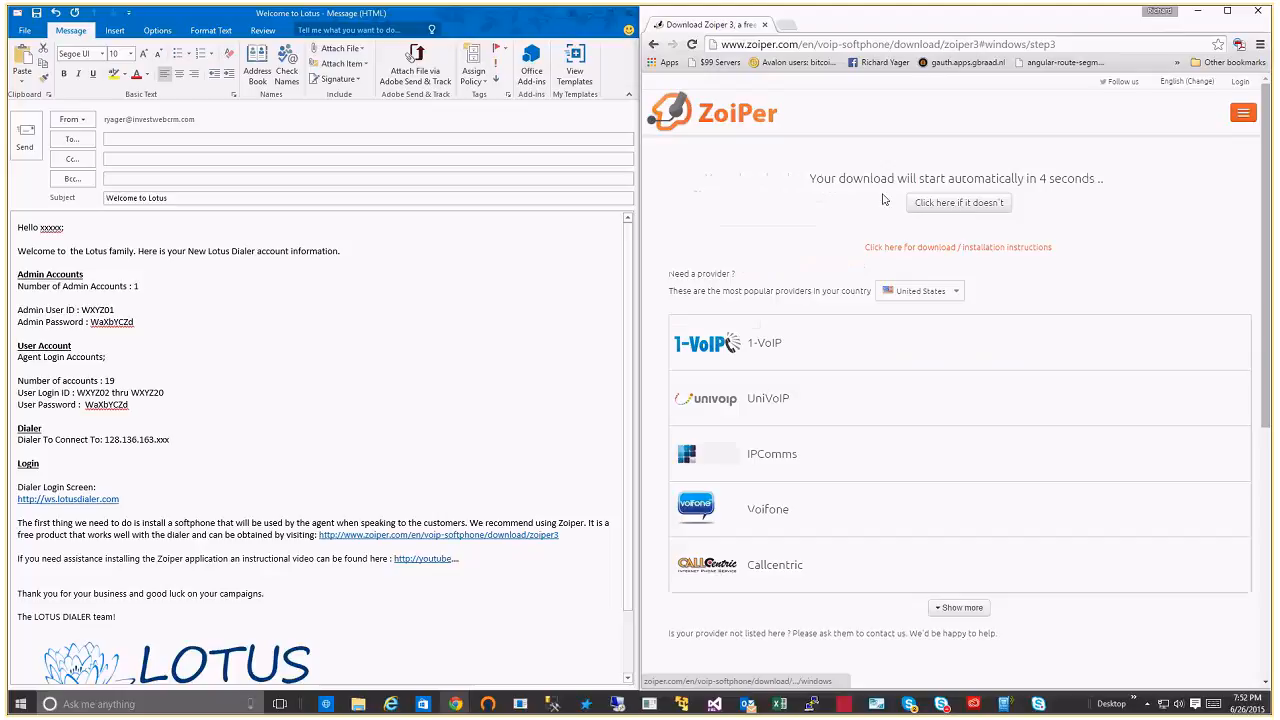
mouse_move(1046, 188)
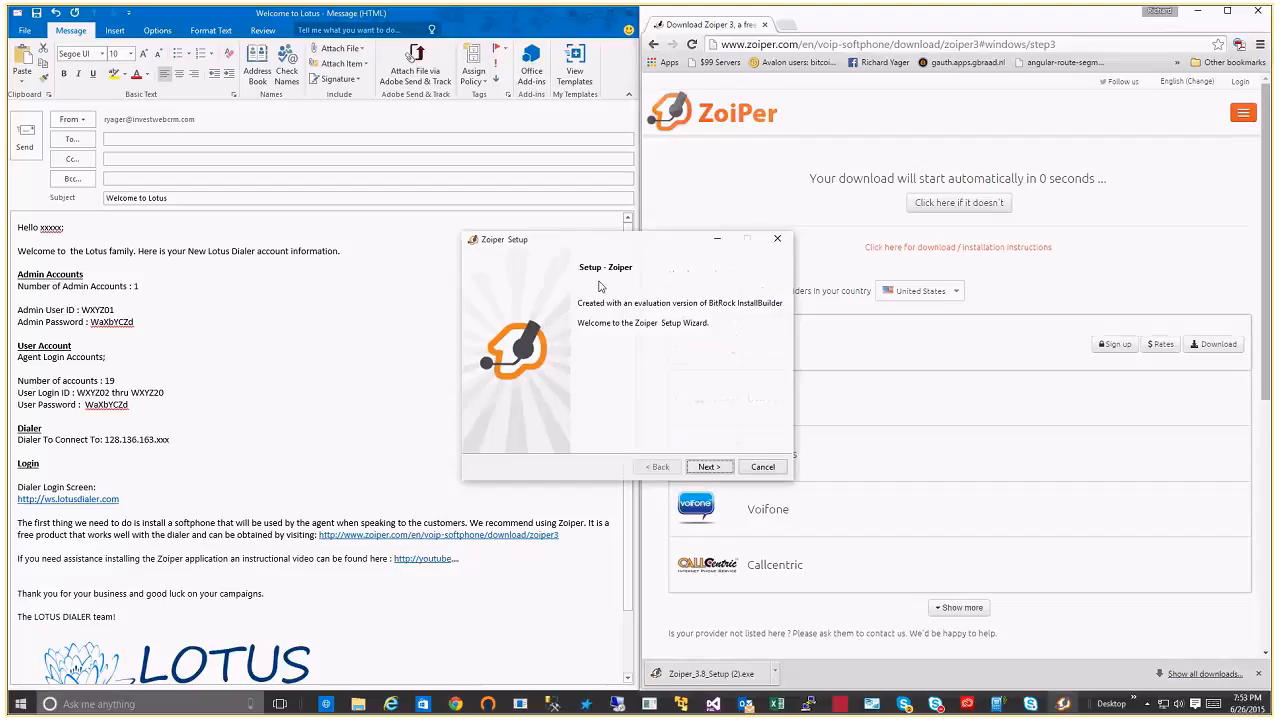
mouse_move(604, 318)
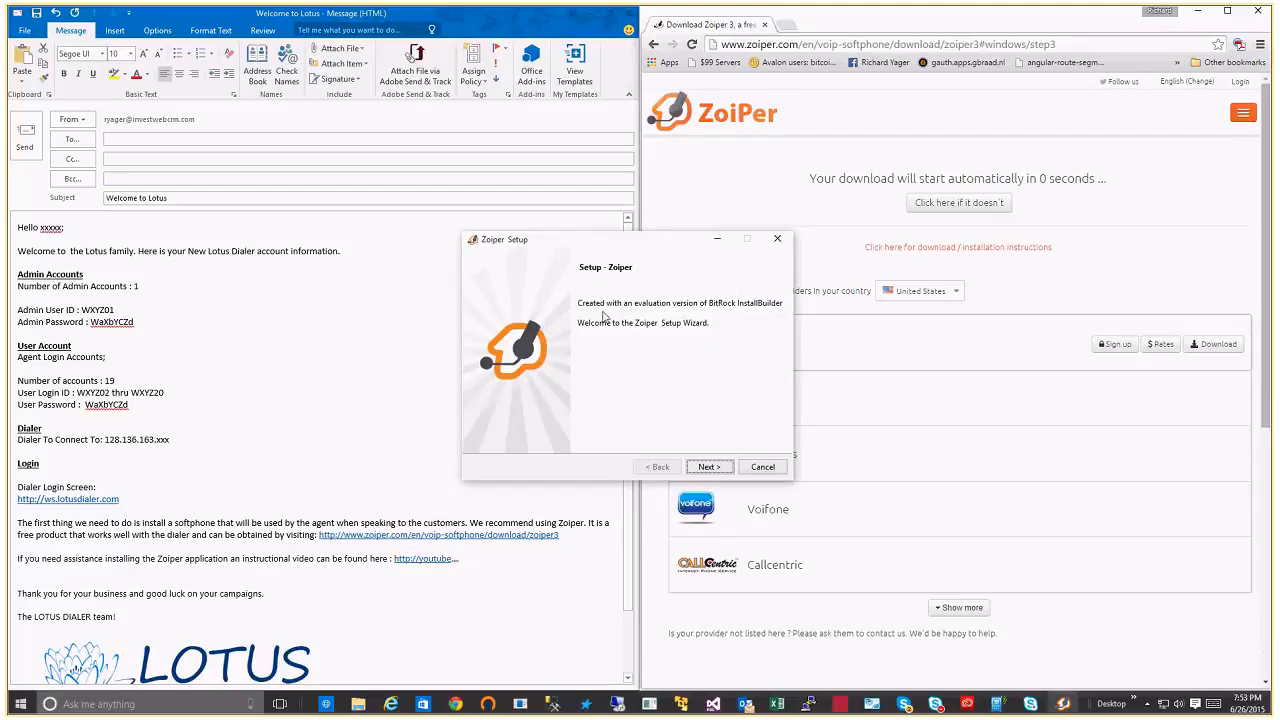
Step: Accept the license, keep default components and folder, install for all users and launch Zoiper
click(708, 466)
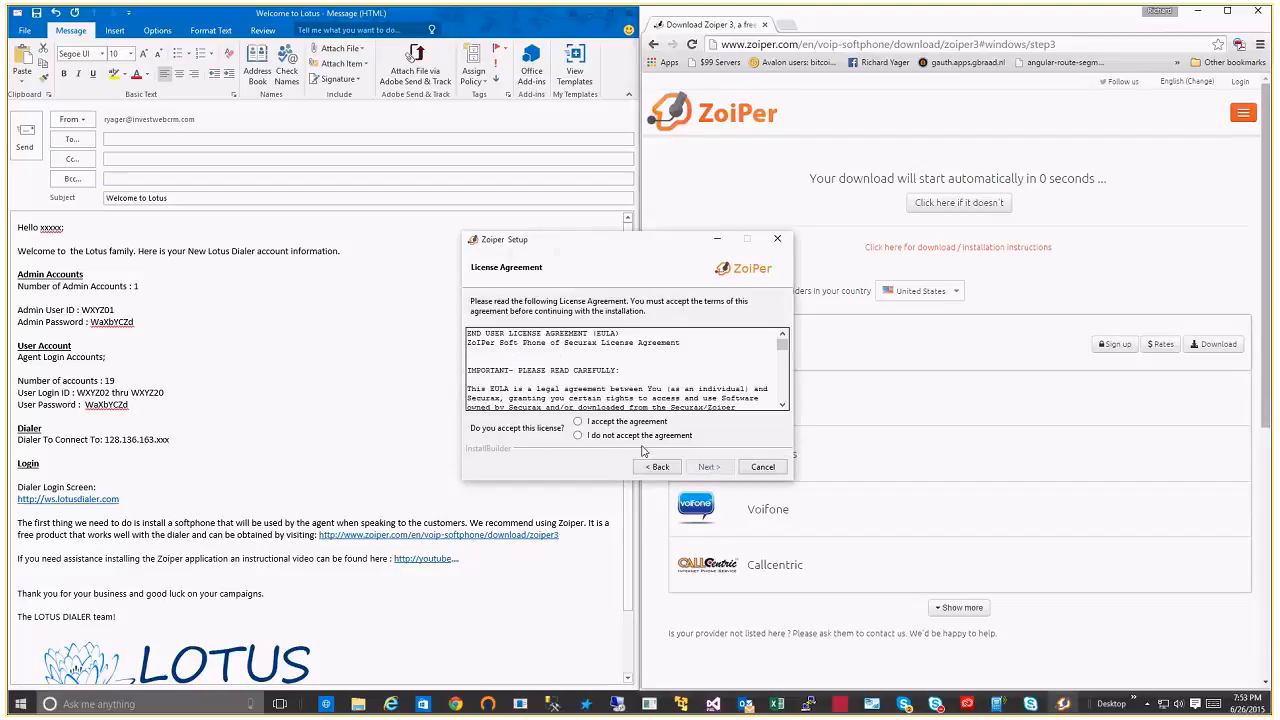
click(708, 466)
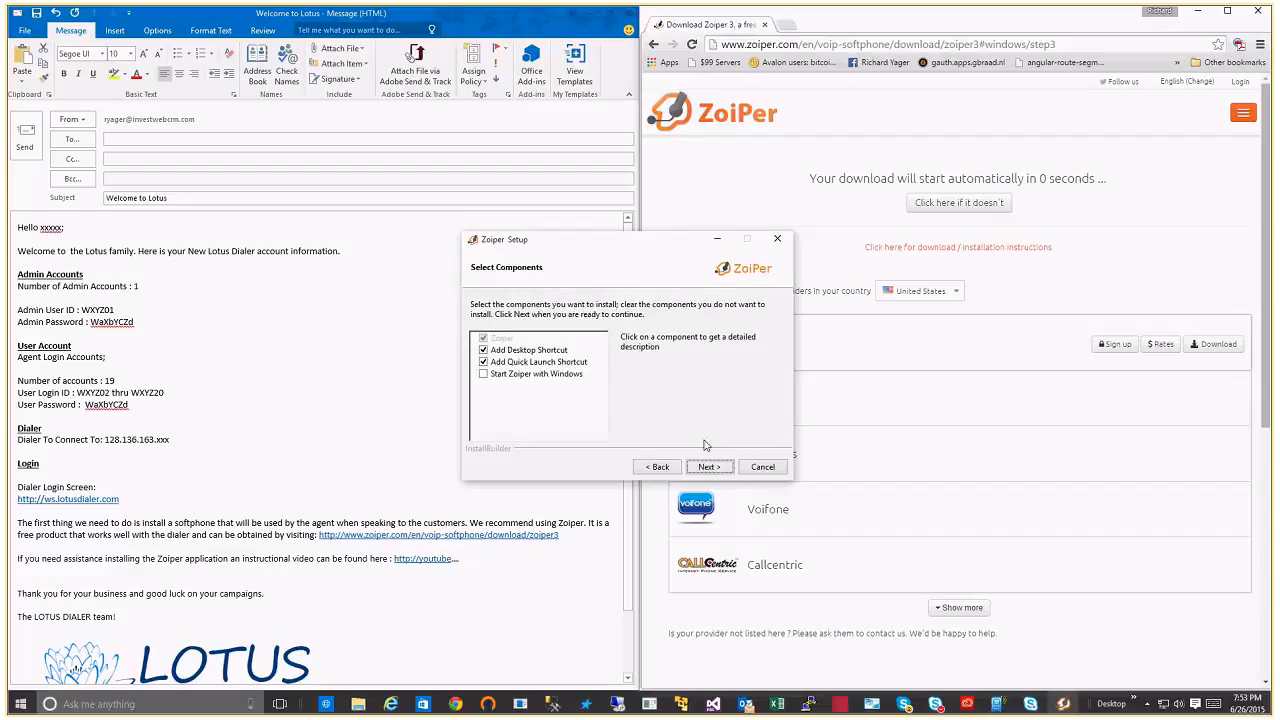
click(708, 466)
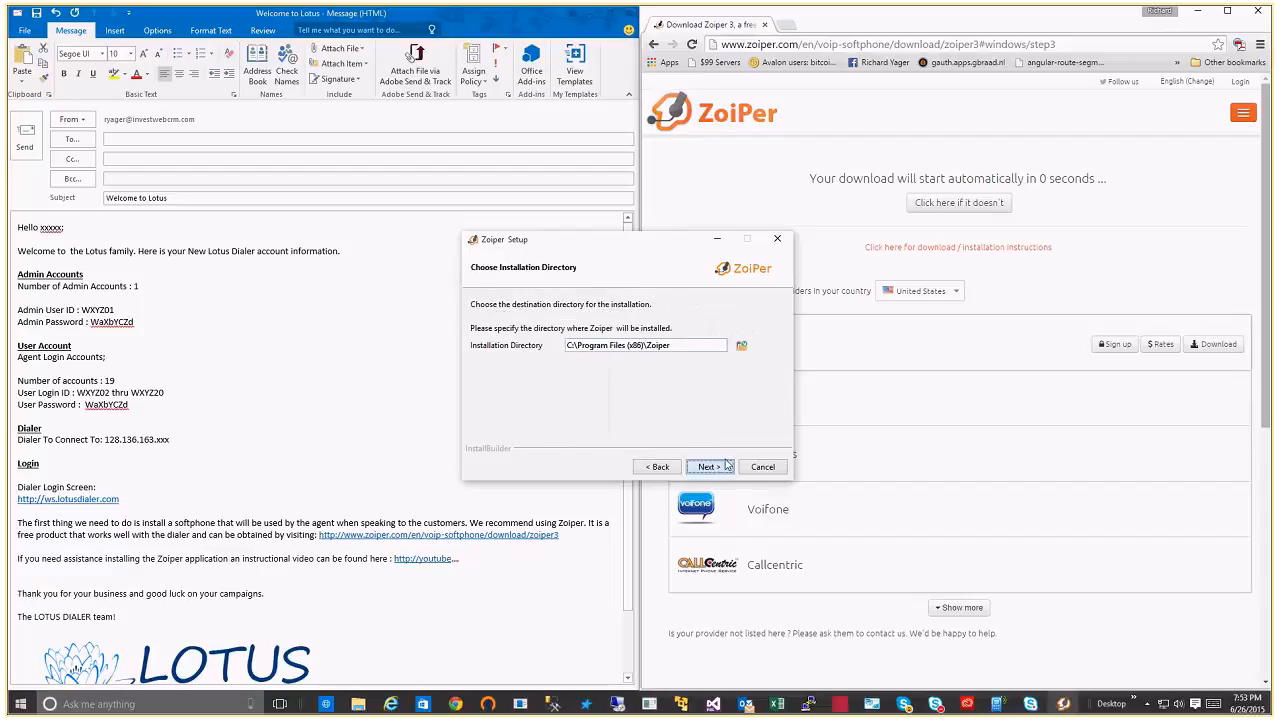
click(708, 468)
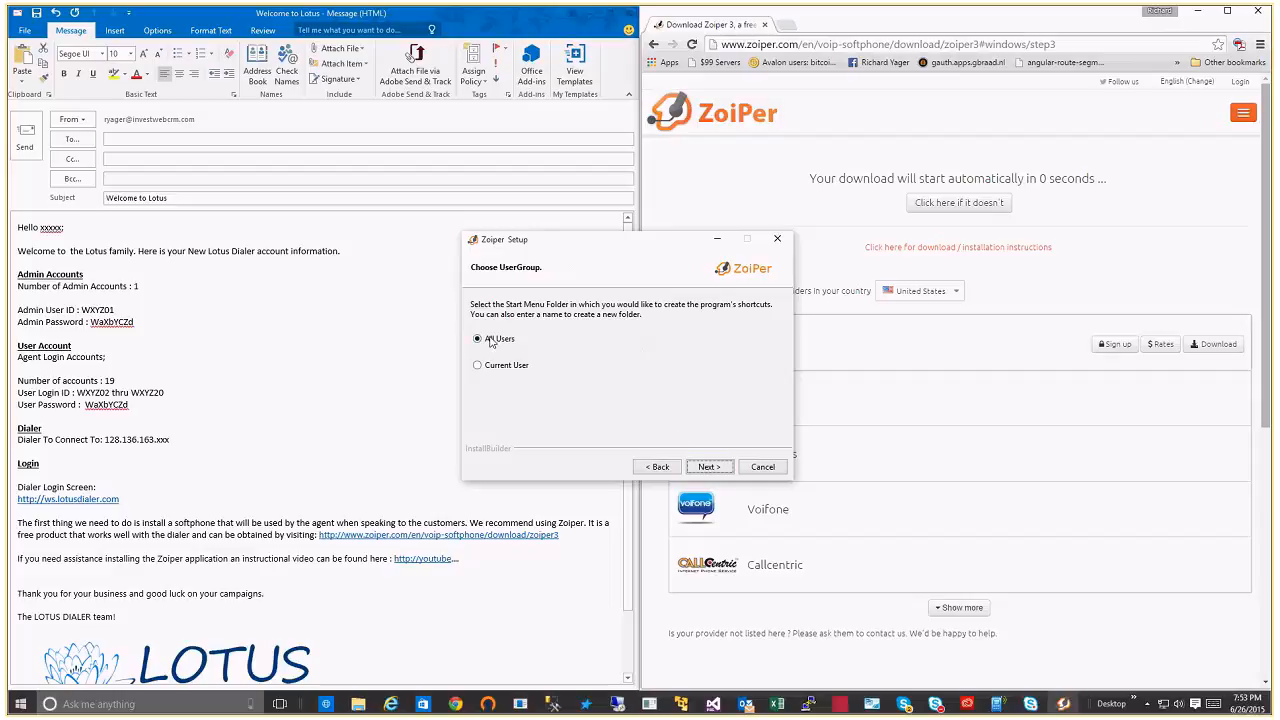
click(708, 466)
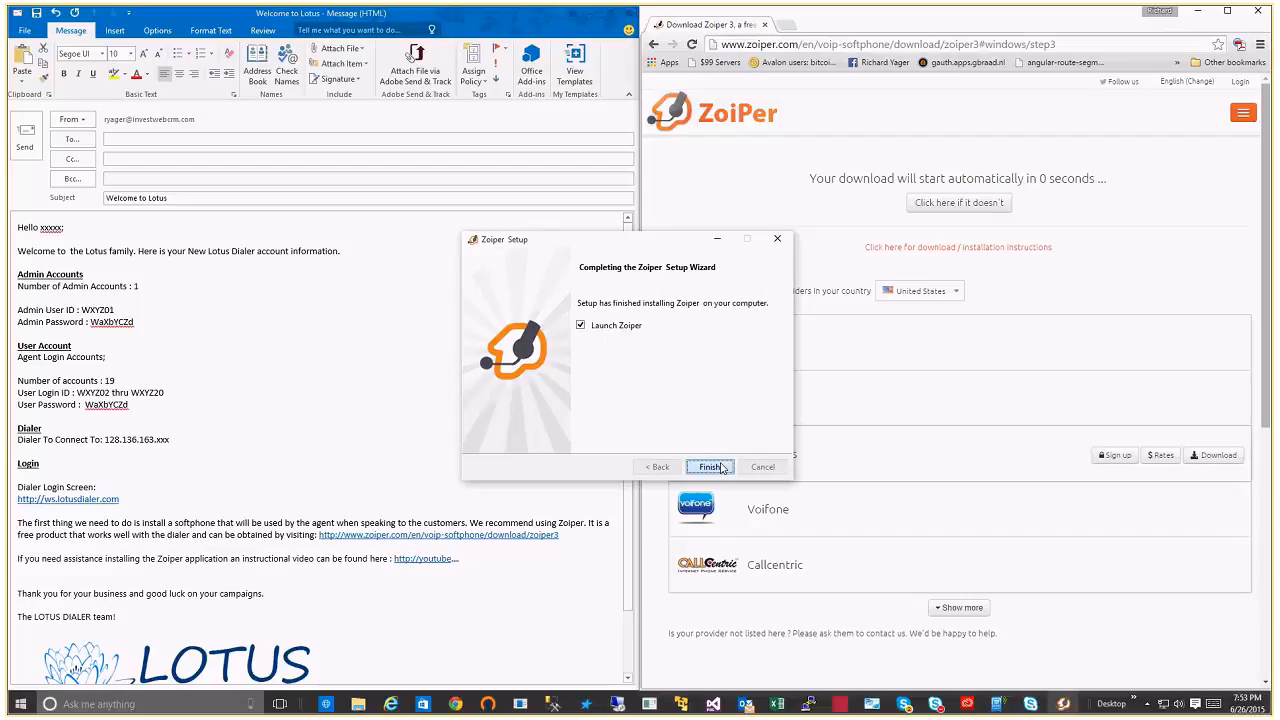
click(708, 466)
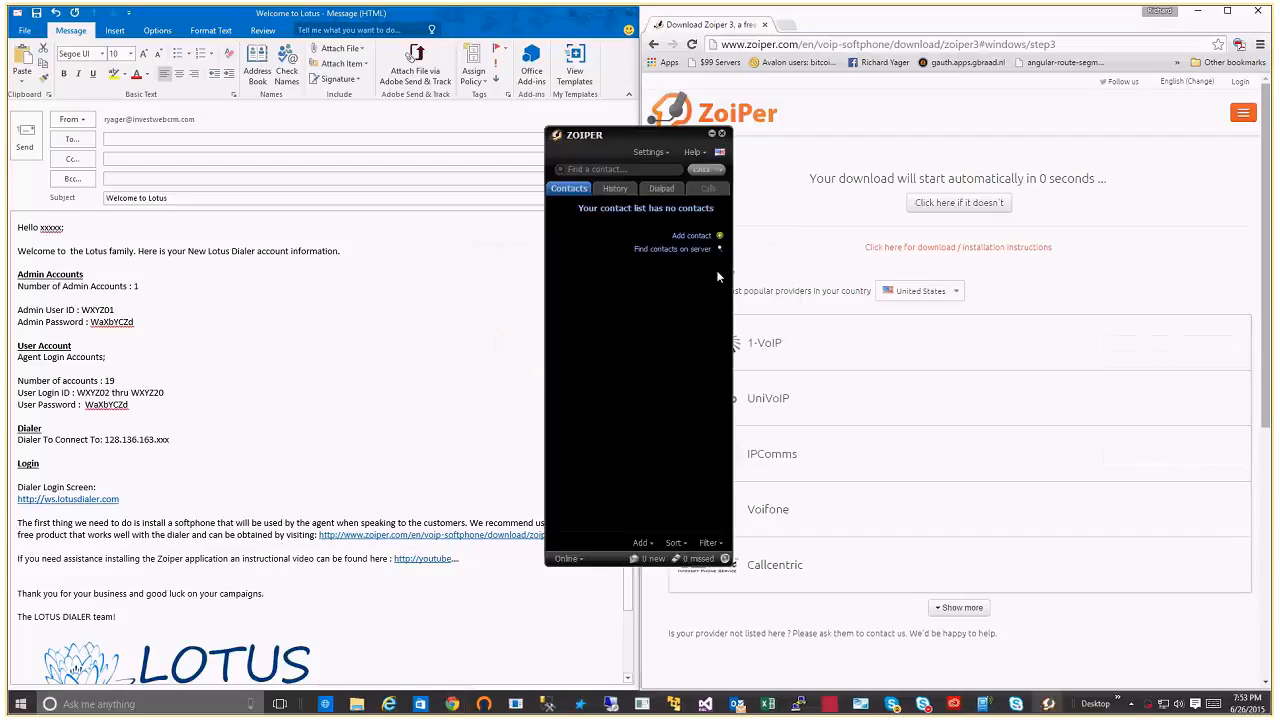
Step: Reposition Zoiper beside the browser and begin creating a new account from Settings
drag(644, 134, 676, 148)
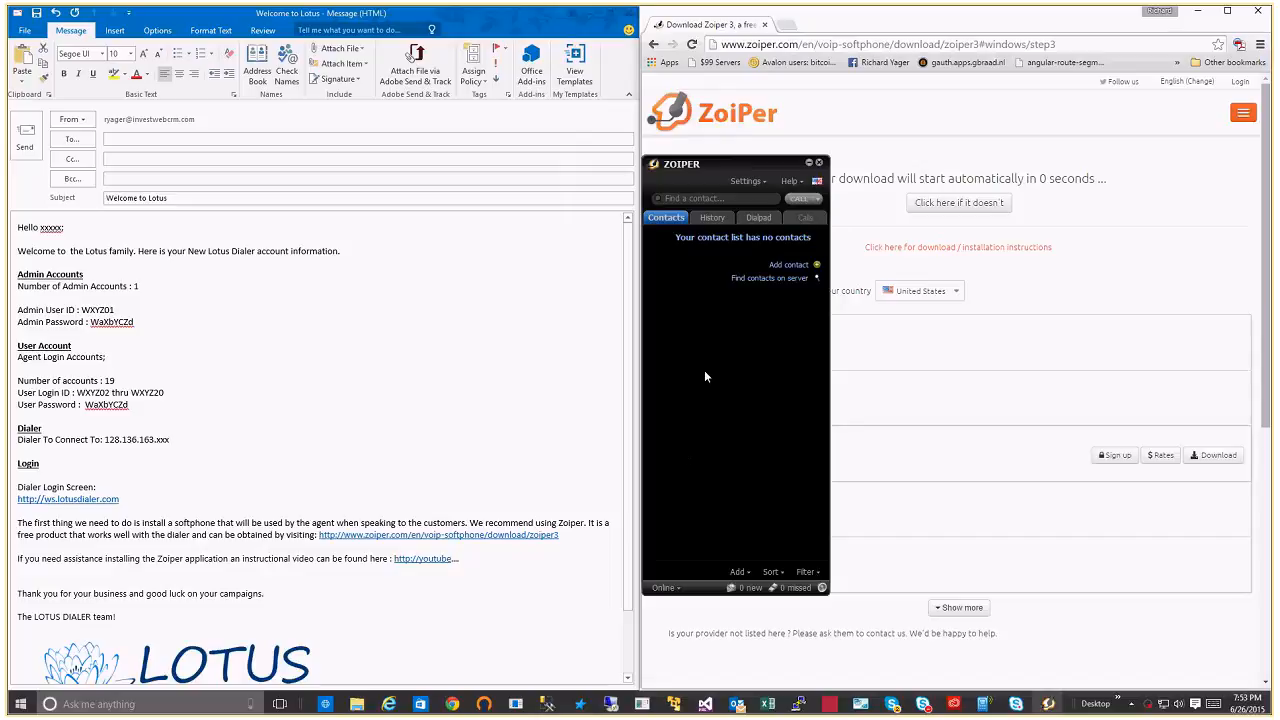
click(746, 180)
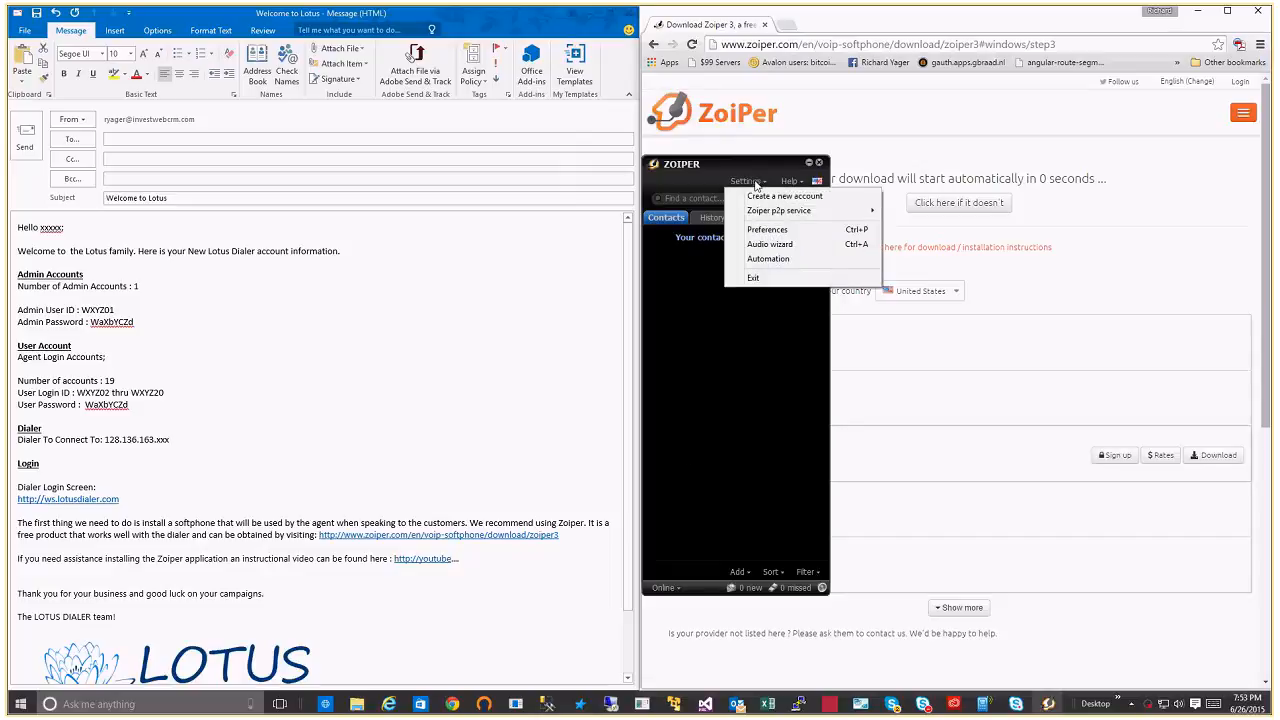
mouse_move(784, 196)
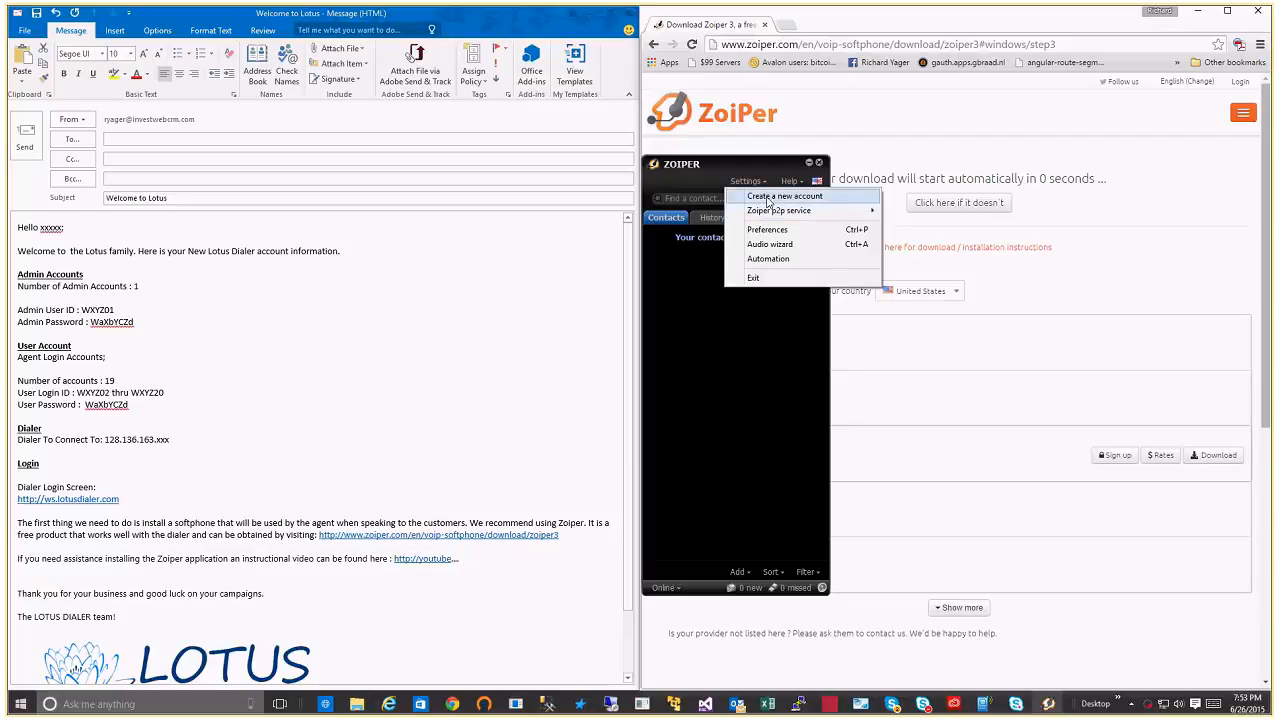
click(784, 196)
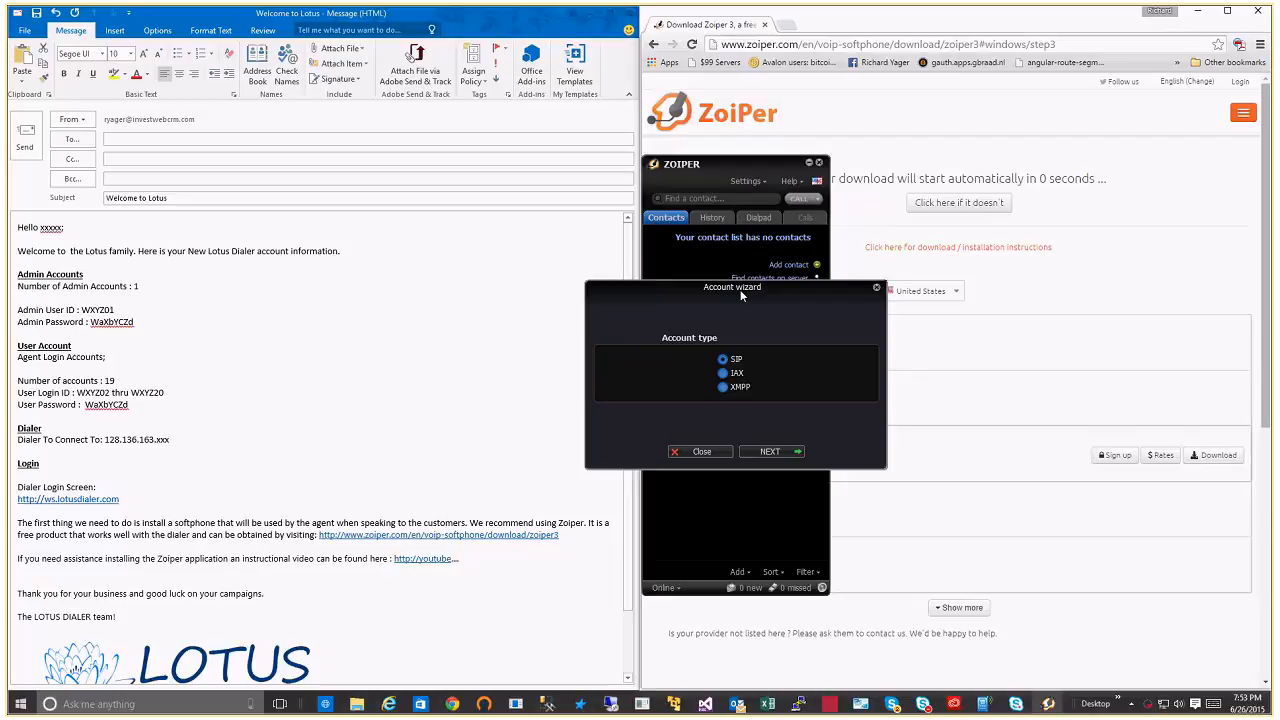
Step: Choose SIP as the account type to reach the credentials page
drag(732, 288, 714, 266)
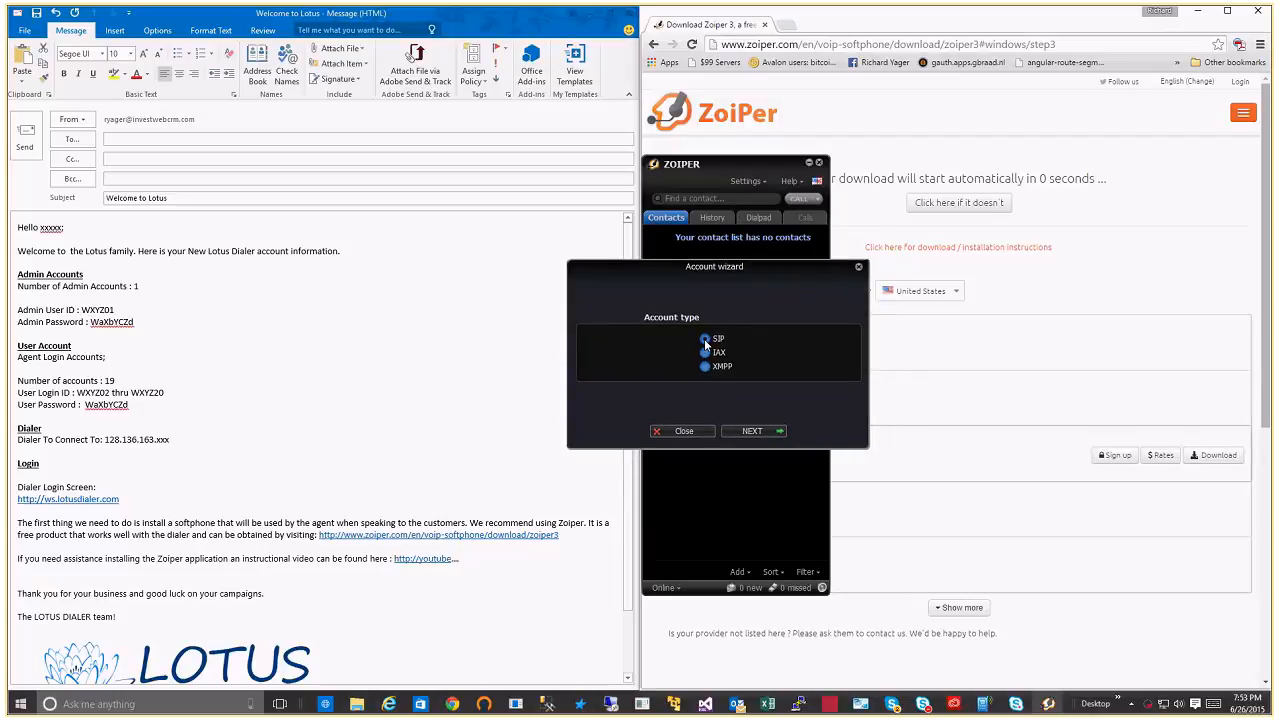
click(752, 432)
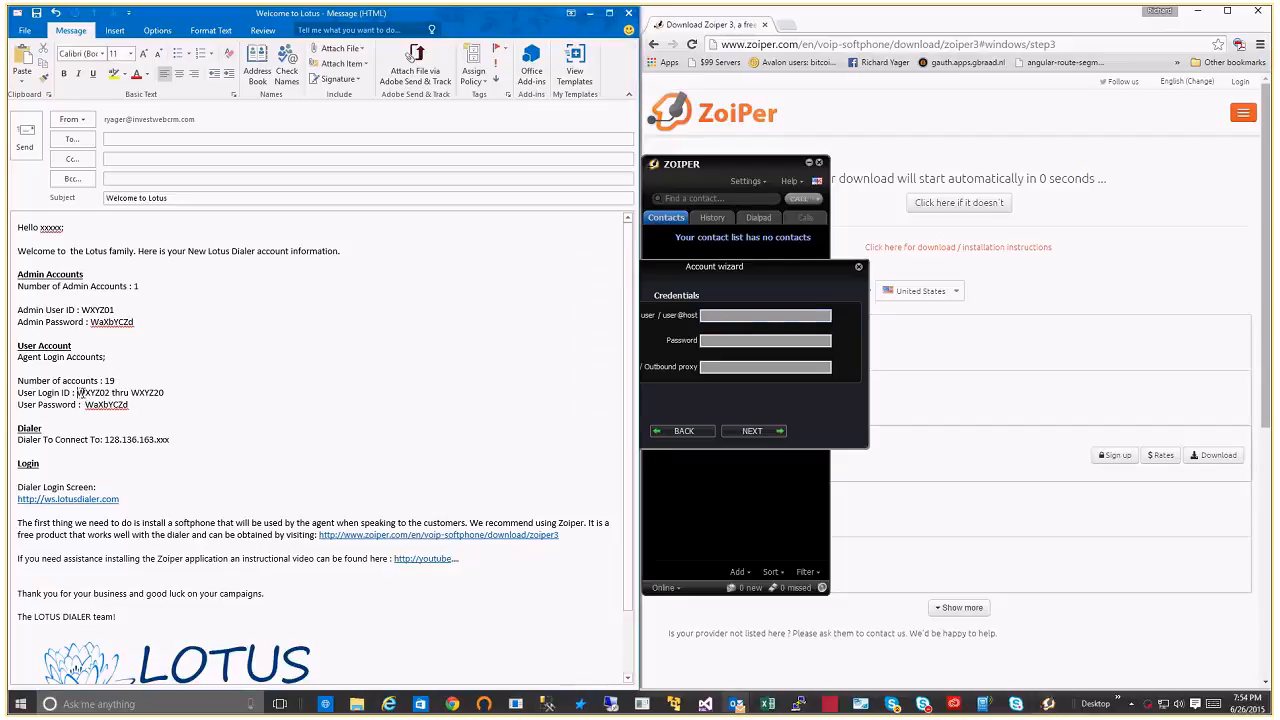
Step: Enter user 6666 at the dialer IP ending .12 with the agent password and continue
double_click(96, 392)
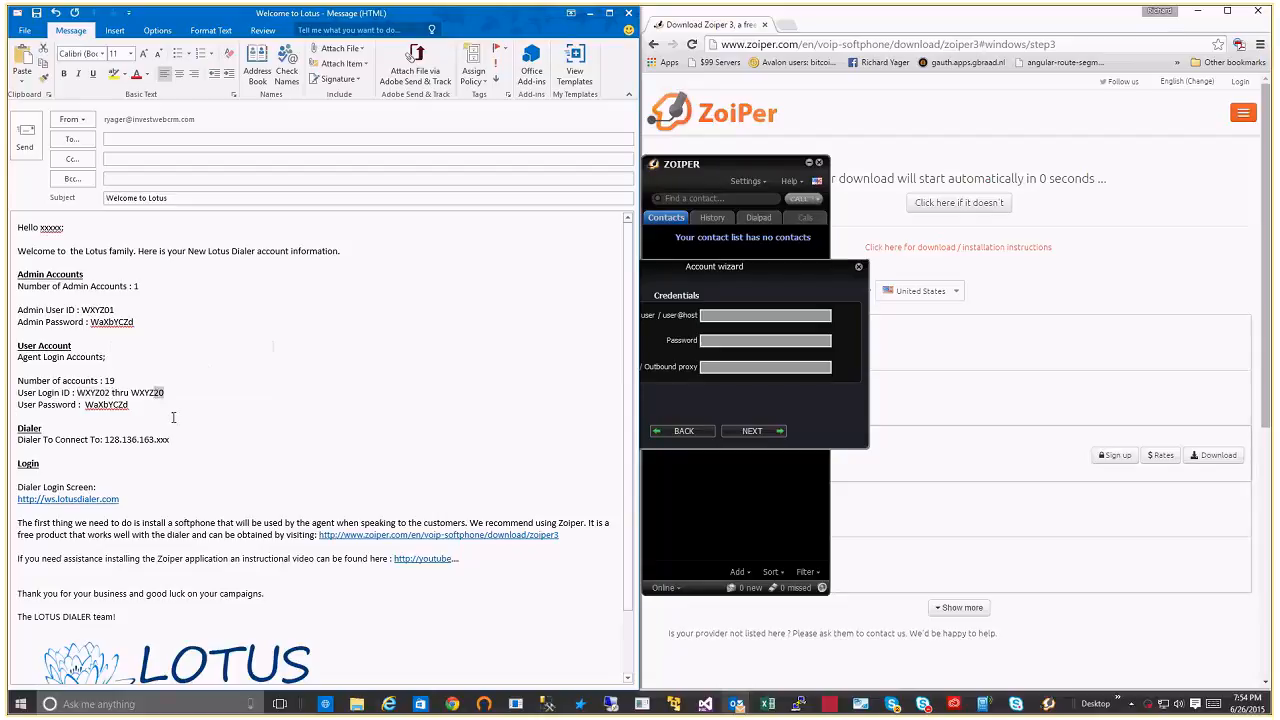
double_click(96, 392)
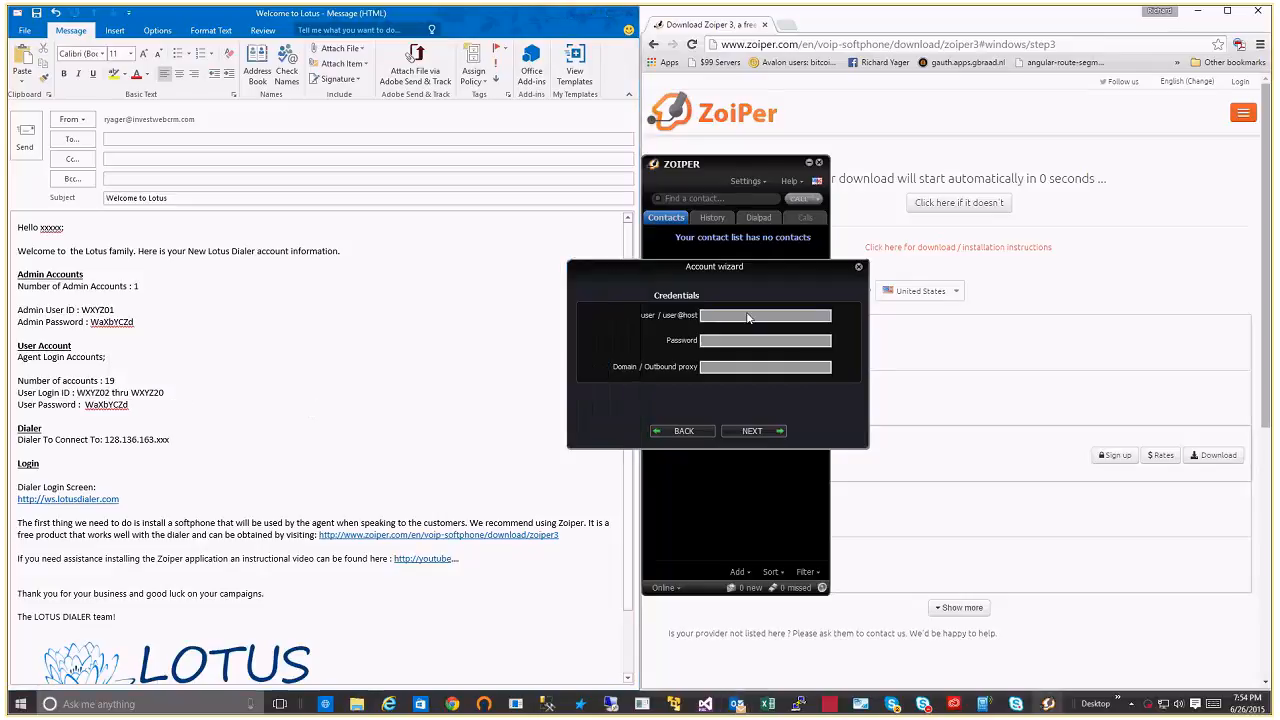
text(6666)
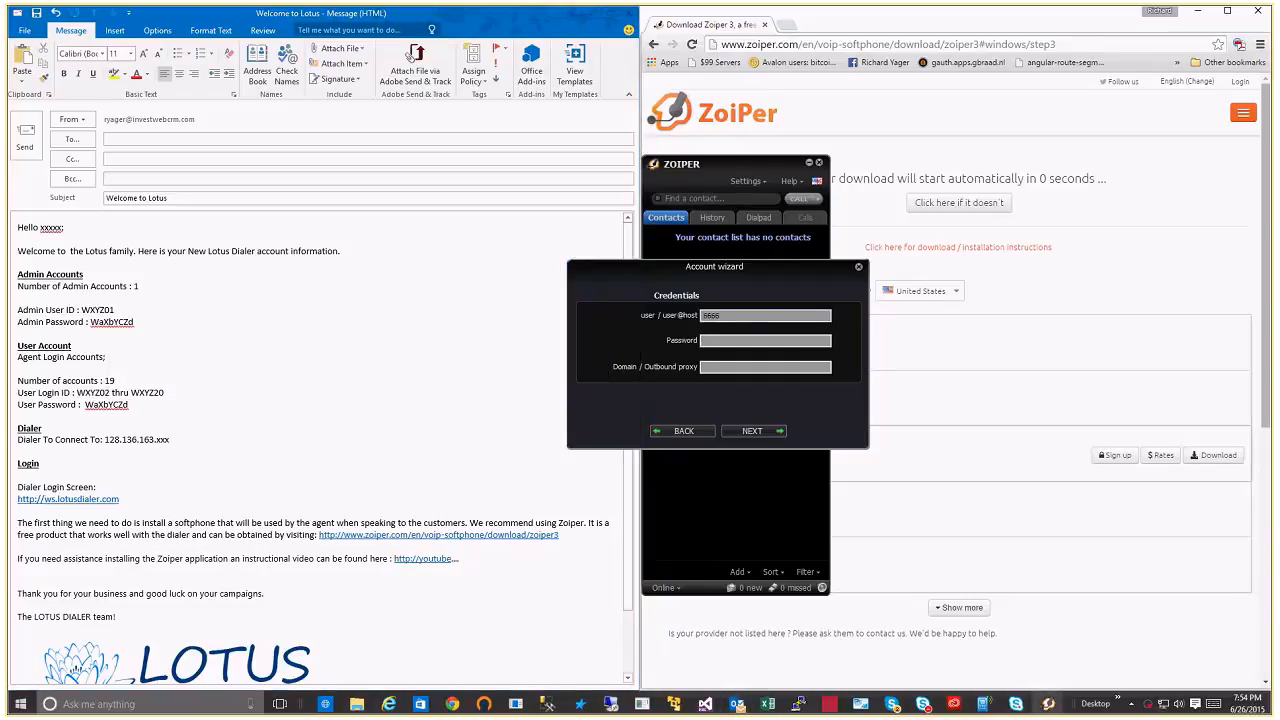
mouse_move(80, 452)
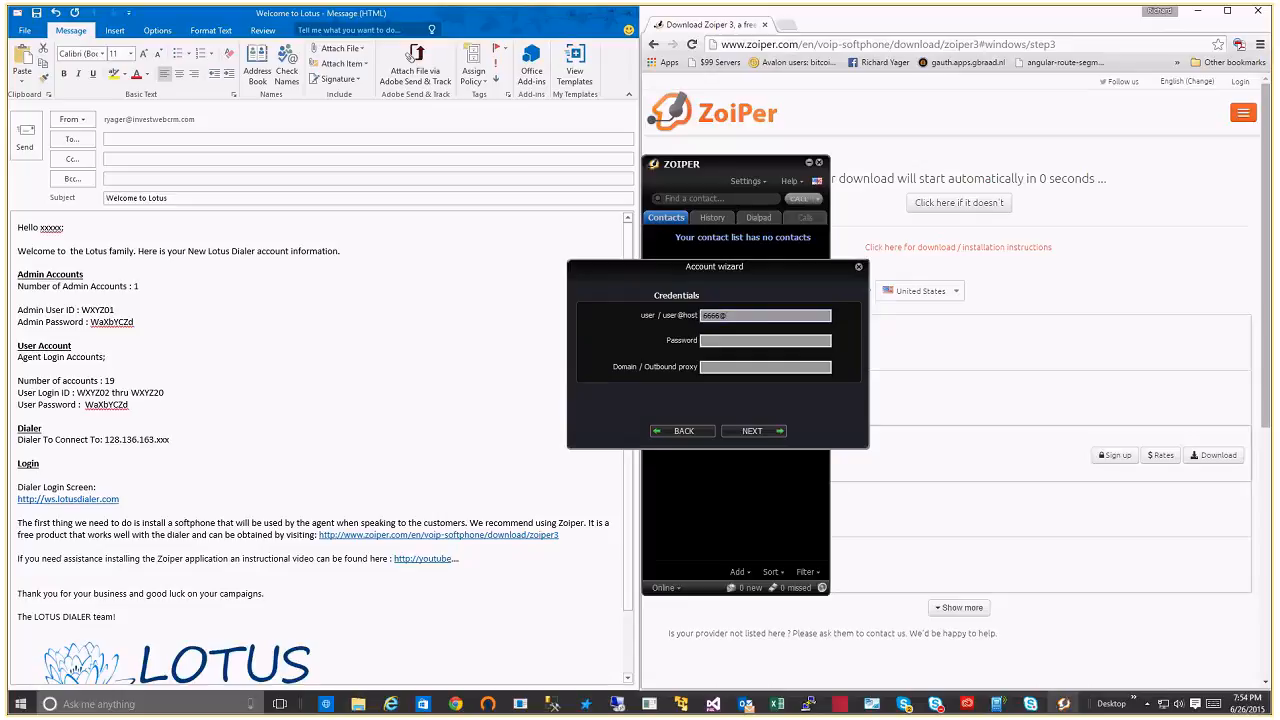
text(.12)
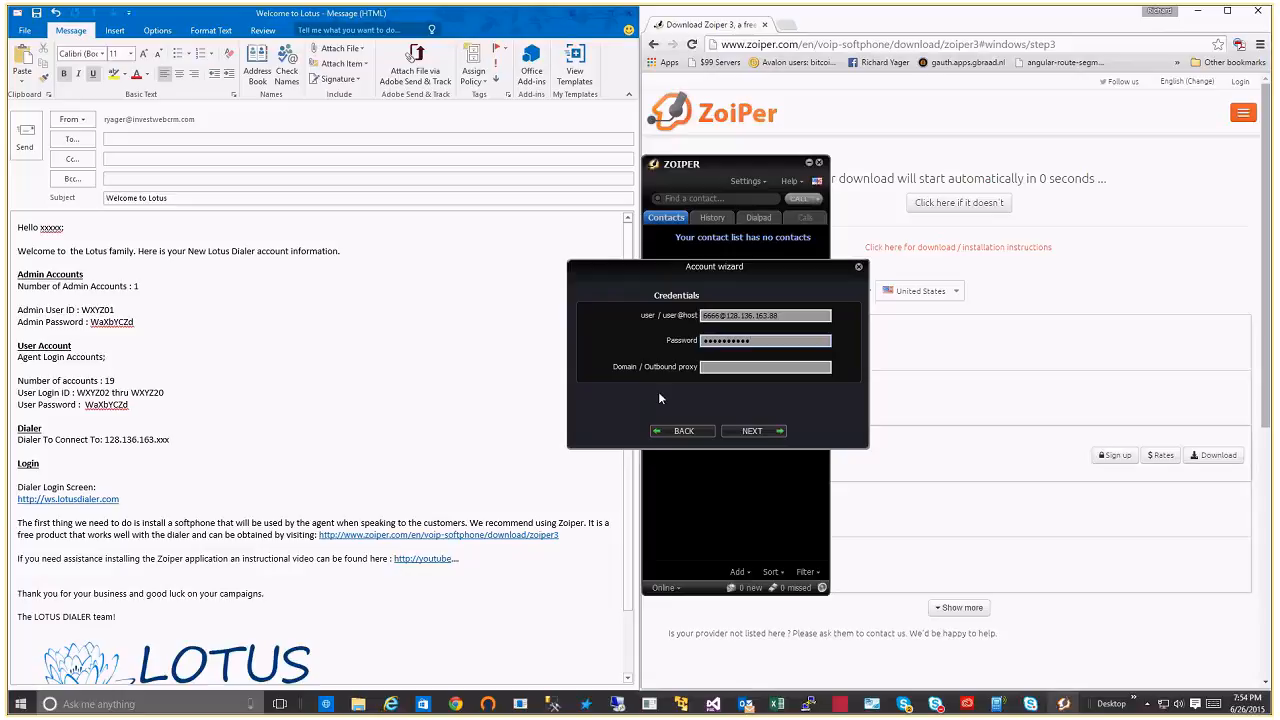
click(754, 432)
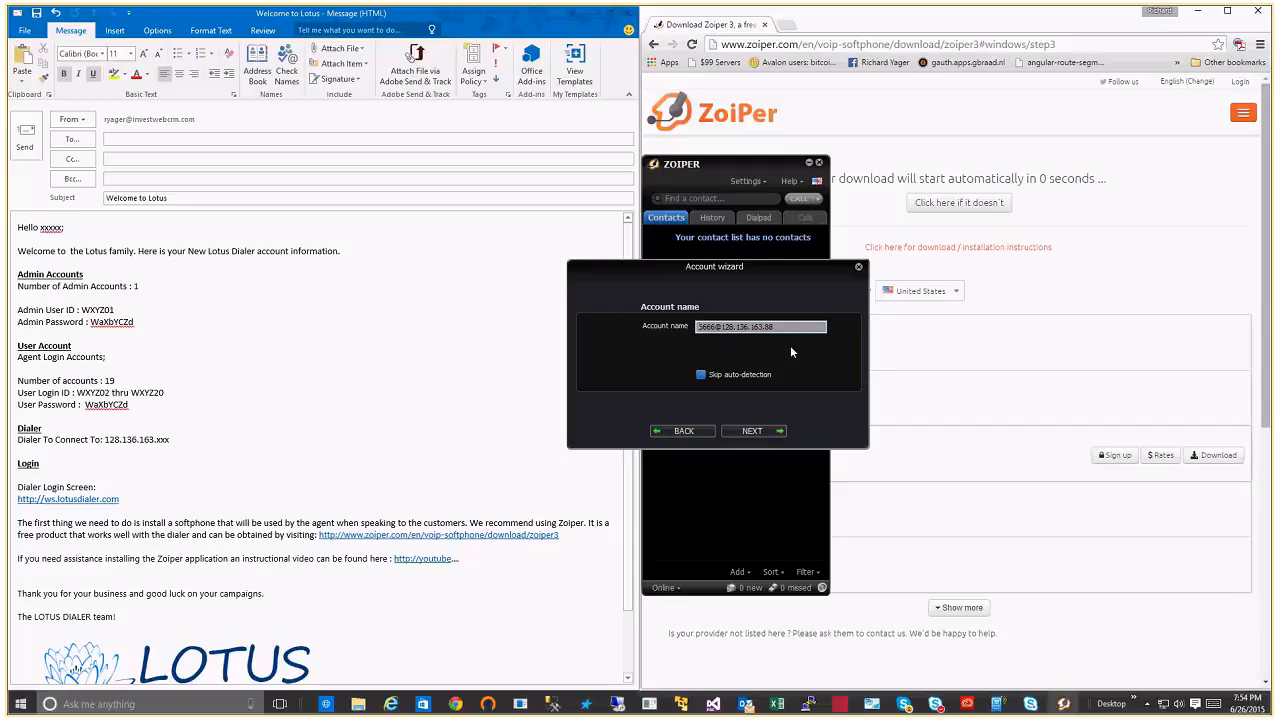
Step: Accept the generated account name, create the 6666 SIP account and close the wizard
click(752, 432)
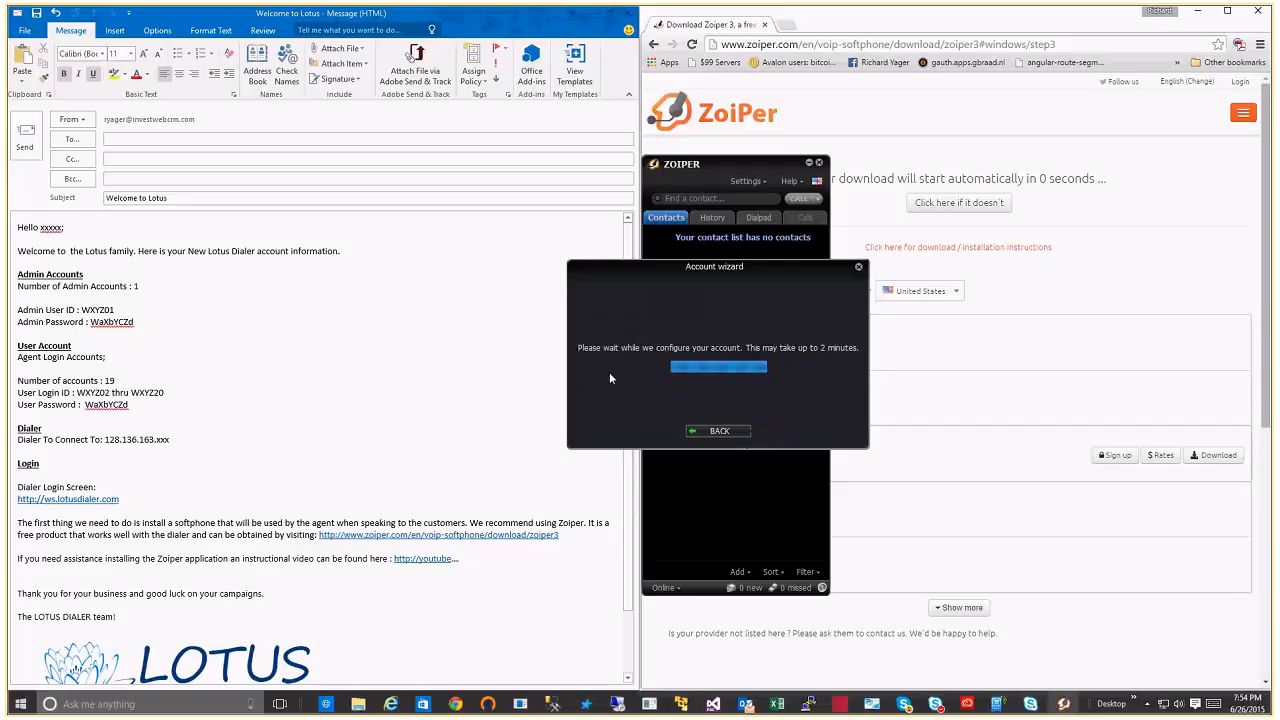
mouse_move(630, 370)
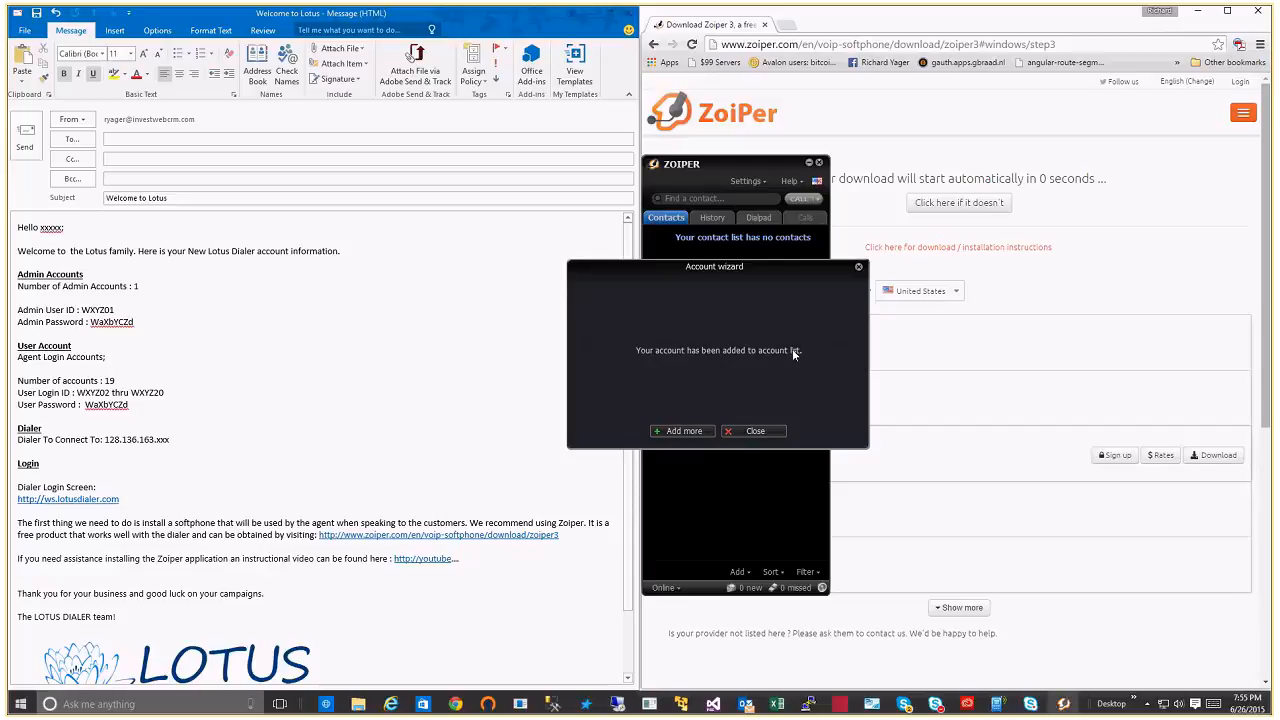
mouse_move(756, 432)
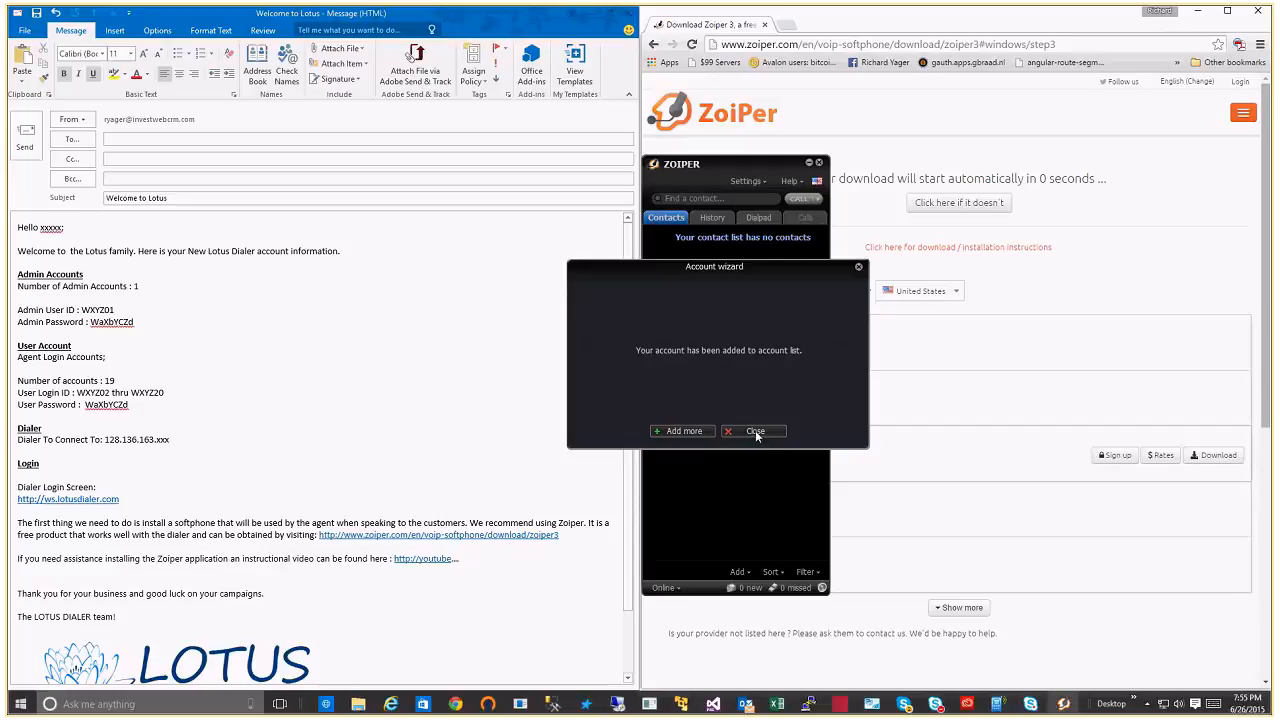
click(754, 432)
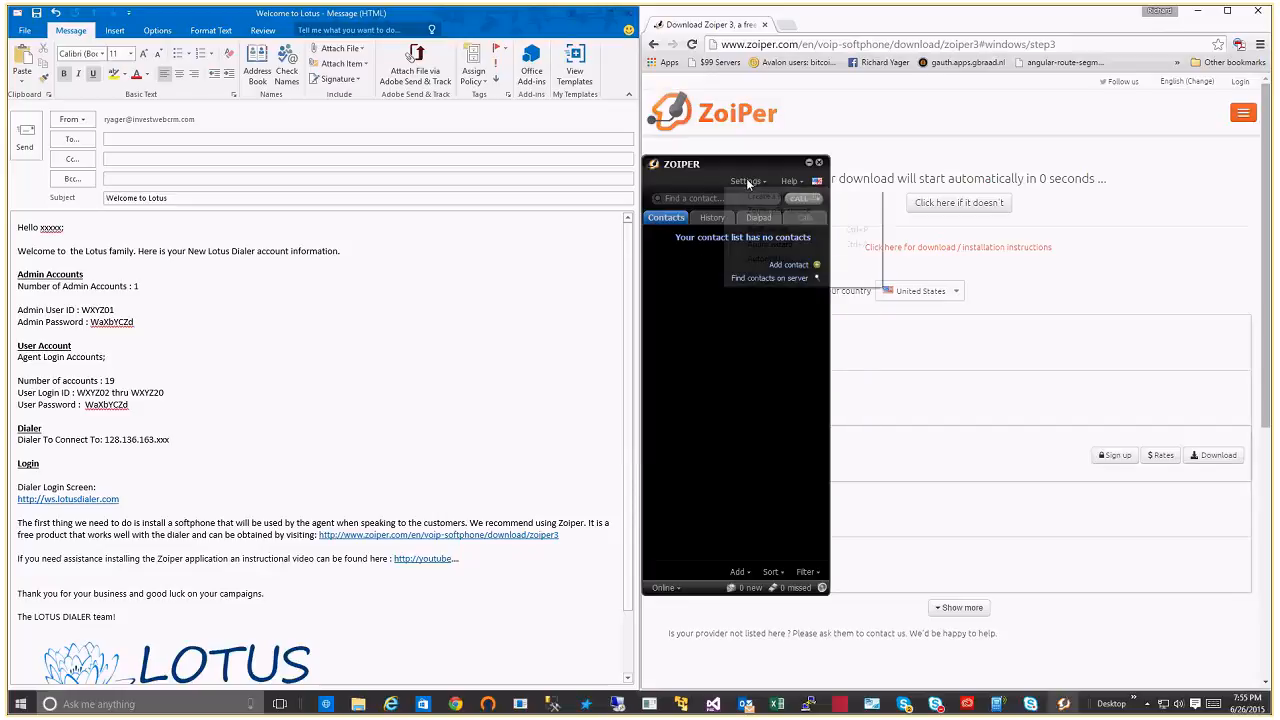
click(746, 180)
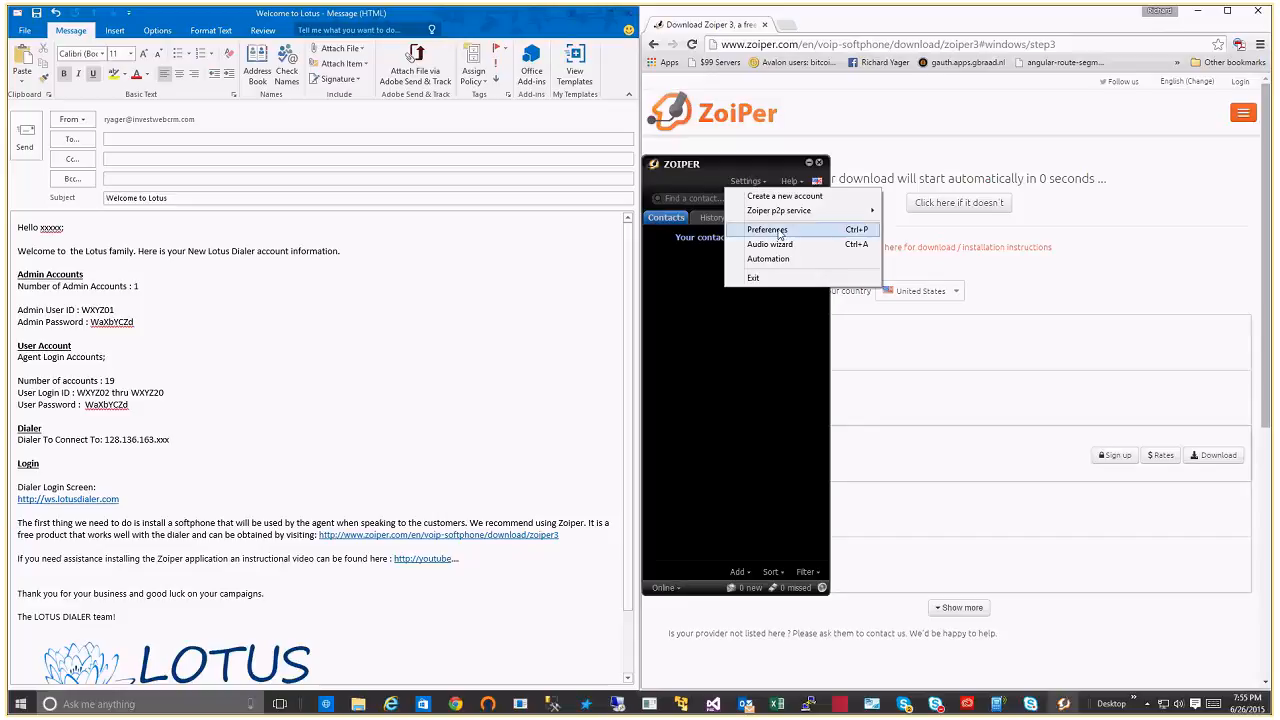
Step: Show the Codec settings in Preferences for the 6666 SIP account
click(768, 228)
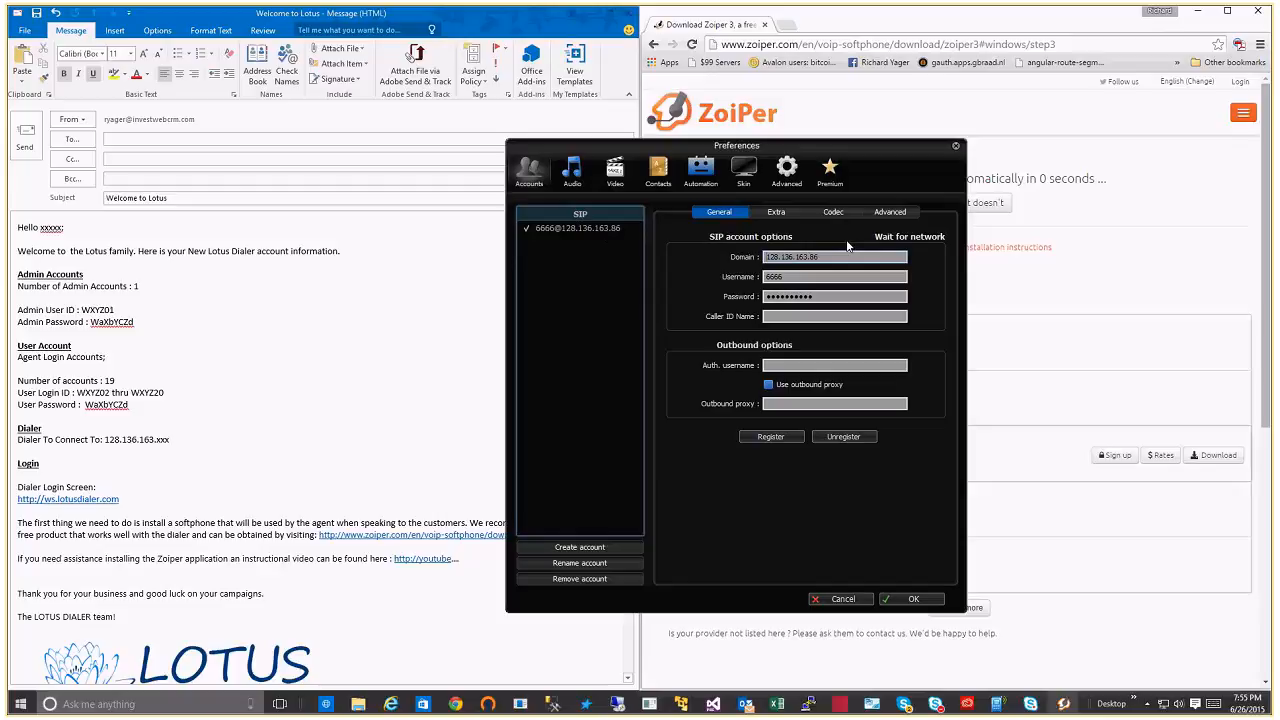
mouse_move(754, 444)
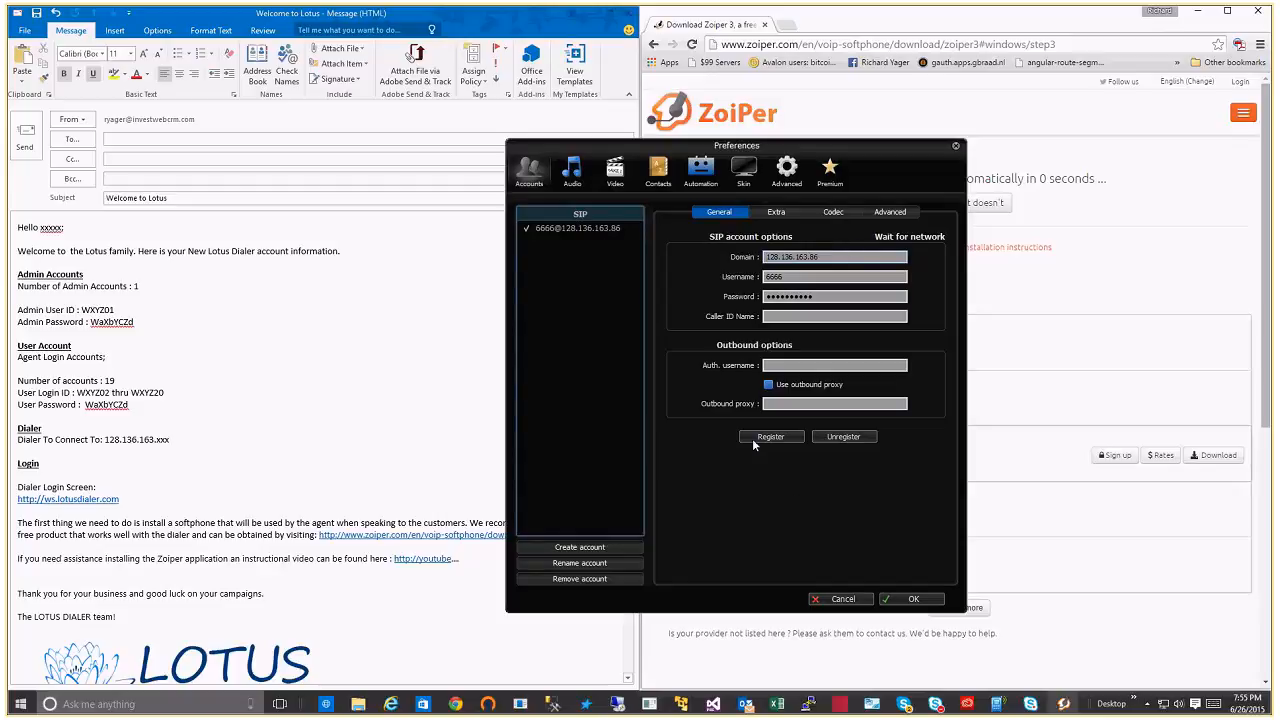
mouse_move(918, 236)
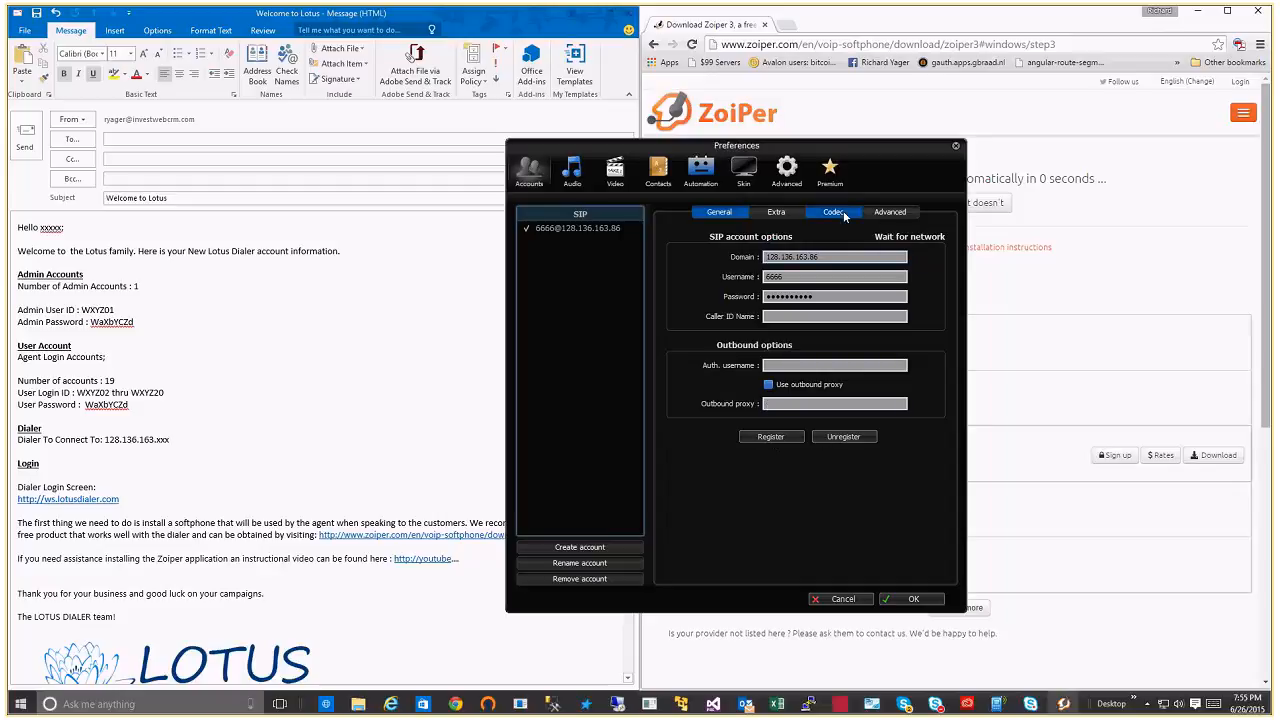
click(832, 212)
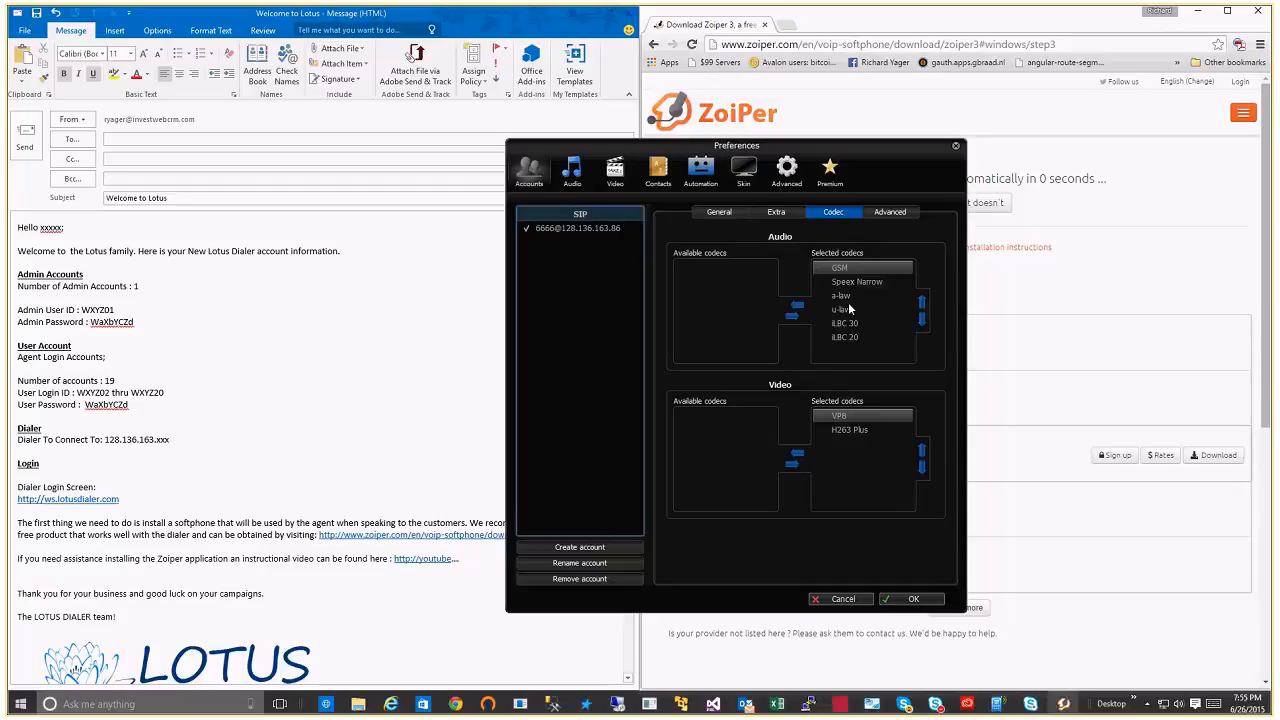
Step: Move GSM and the other unwanted codecs to Available, keep only u-law, and save with OK
click(860, 308)
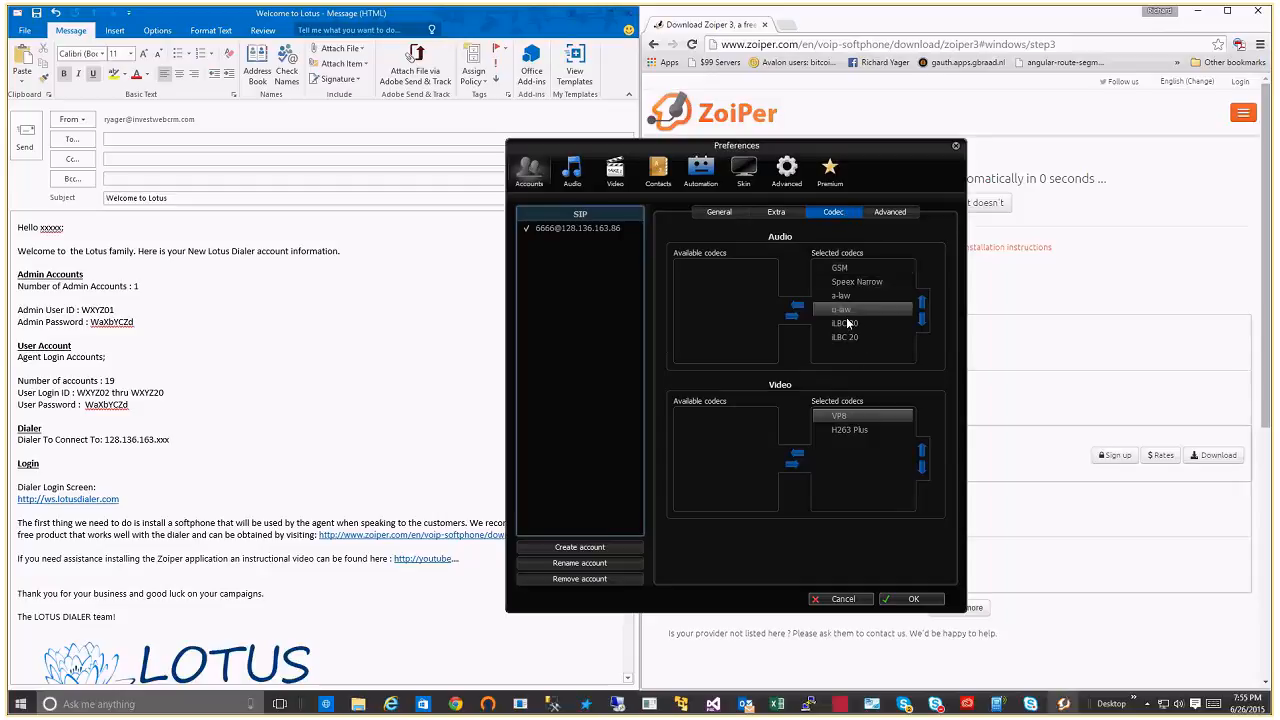
click(840, 268)
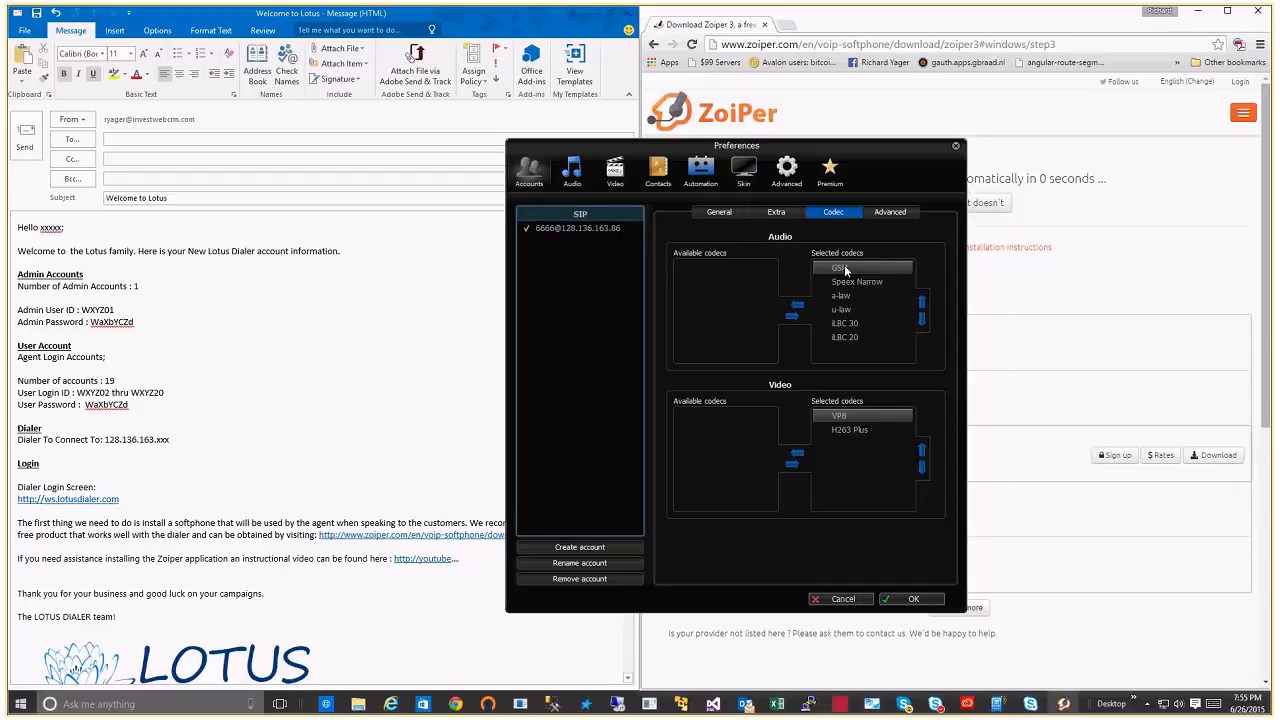
click(792, 310)
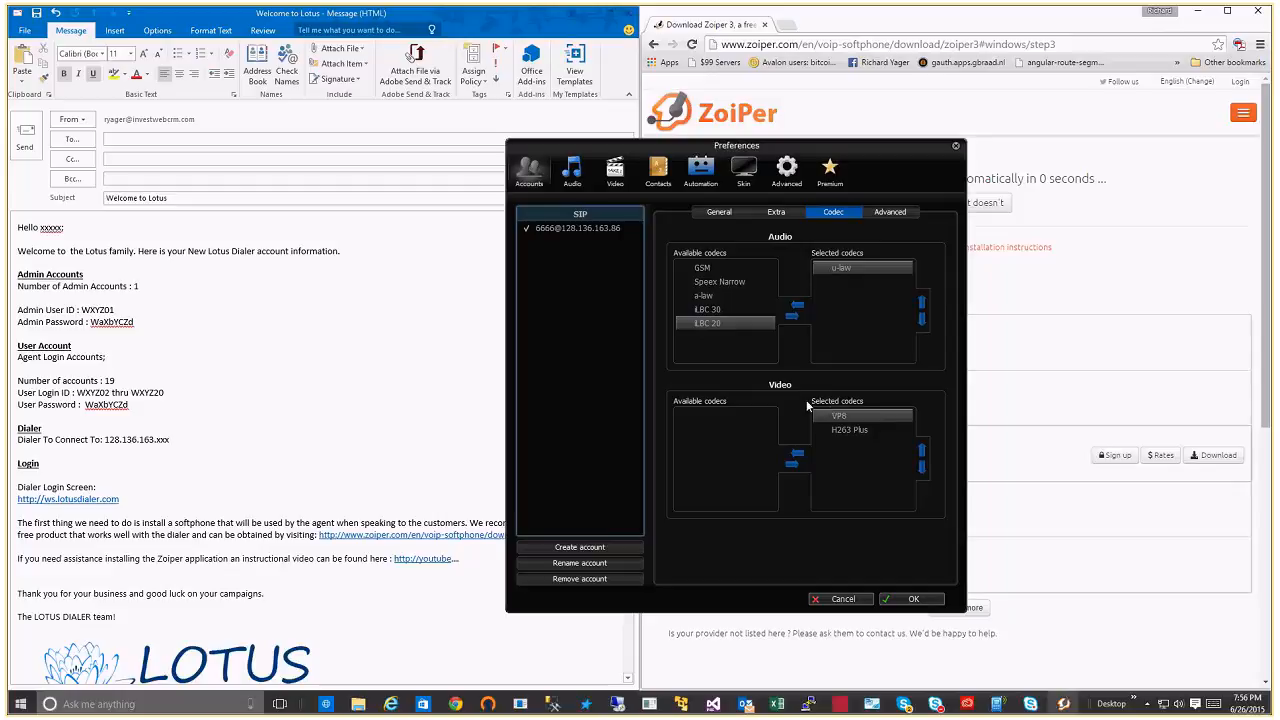
click(794, 462)
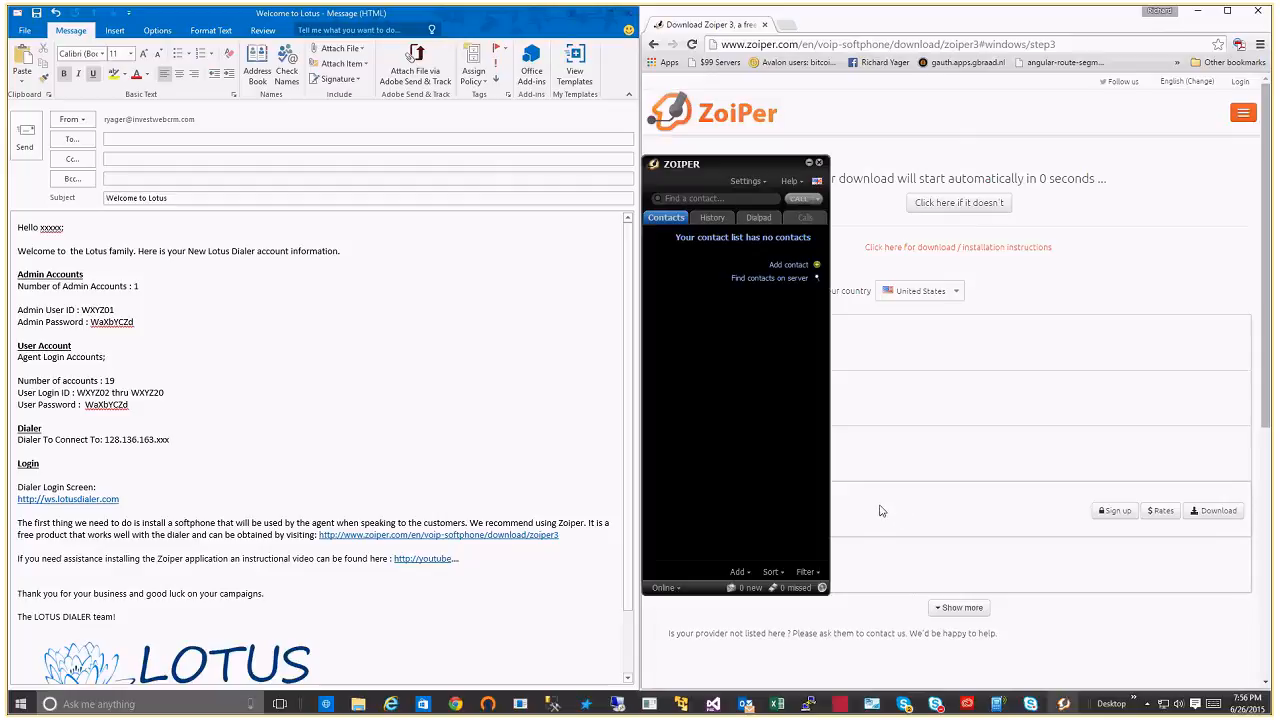
mouse_move(764, 312)
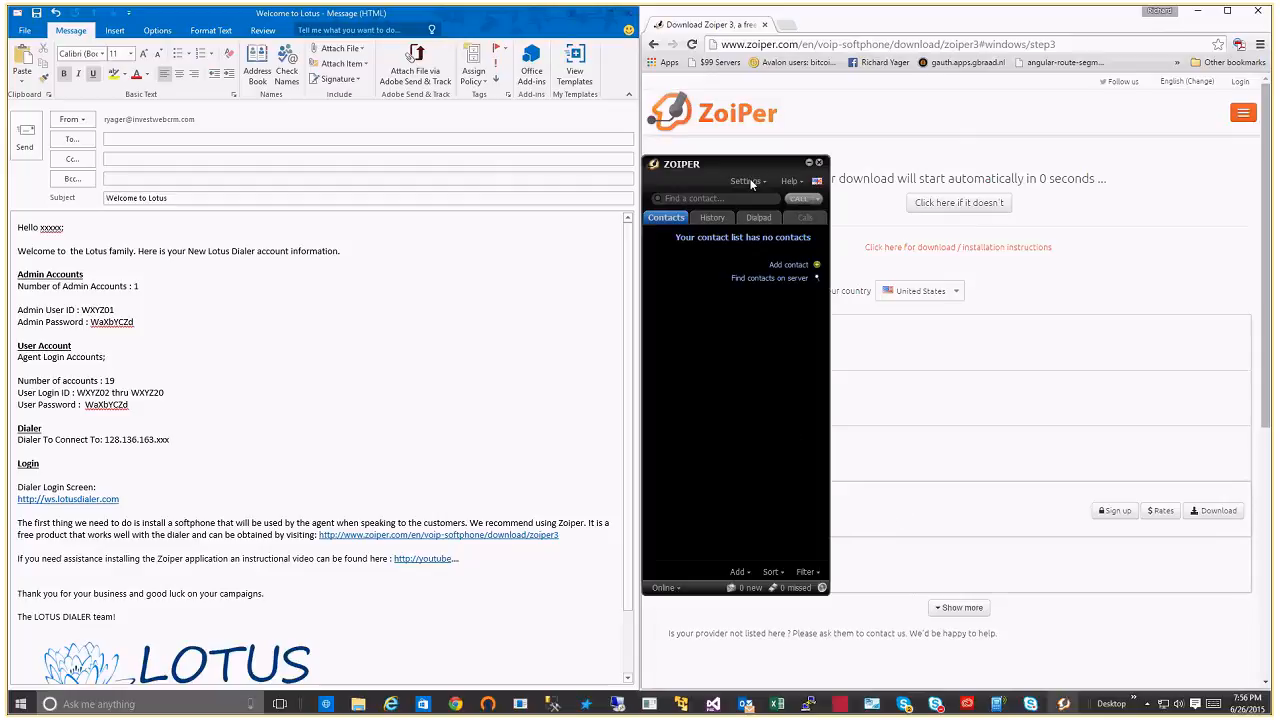
mouse_move(752, 288)
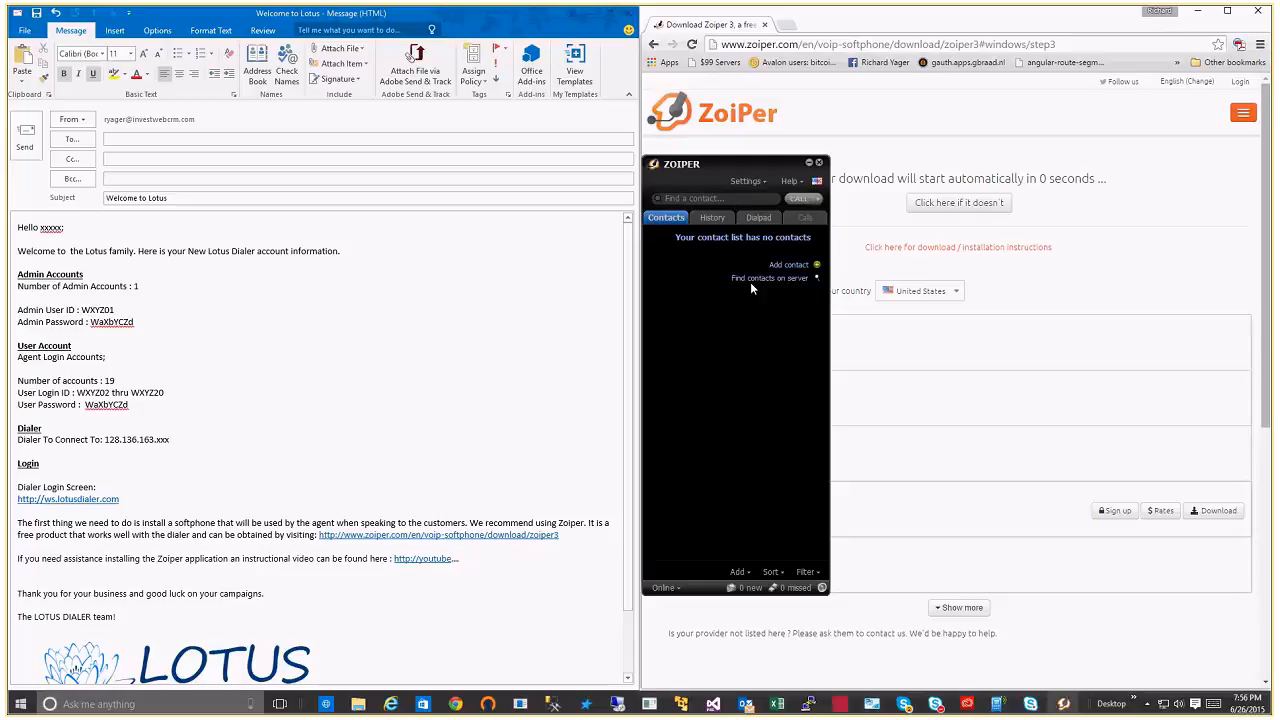